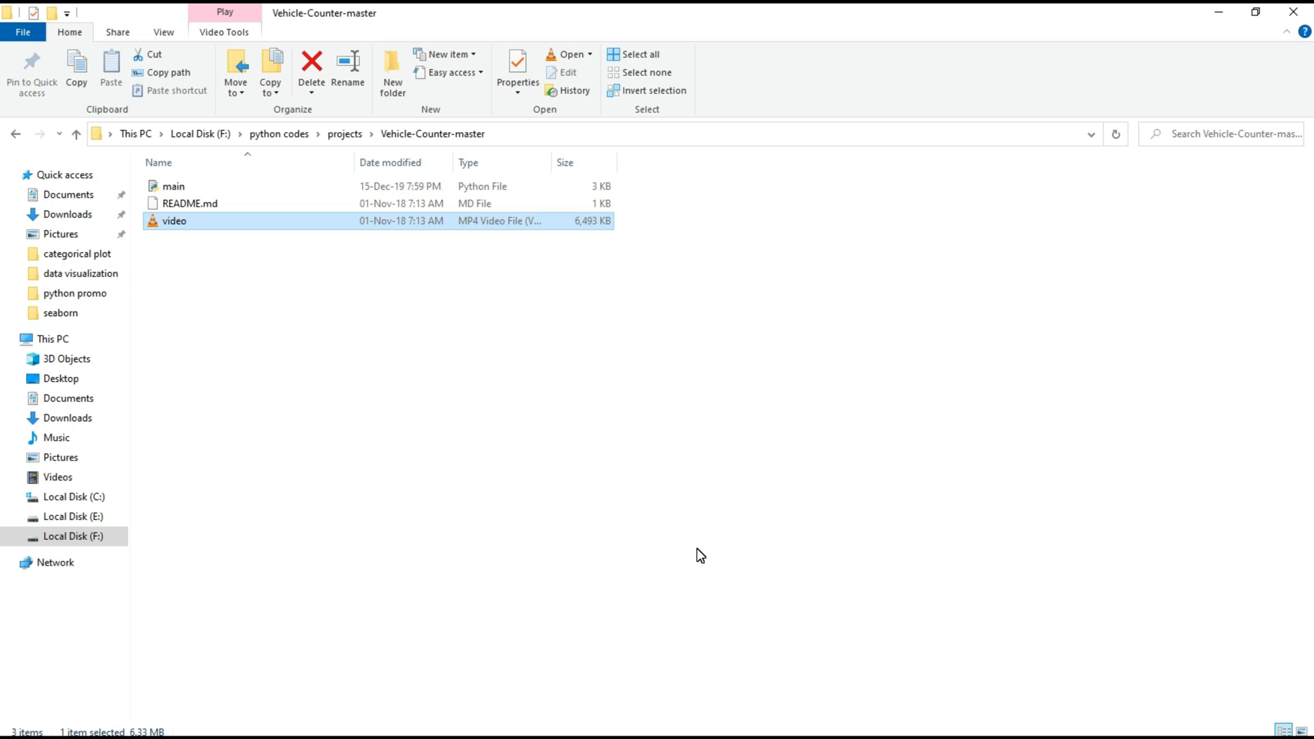
mouse_move(615, 365)
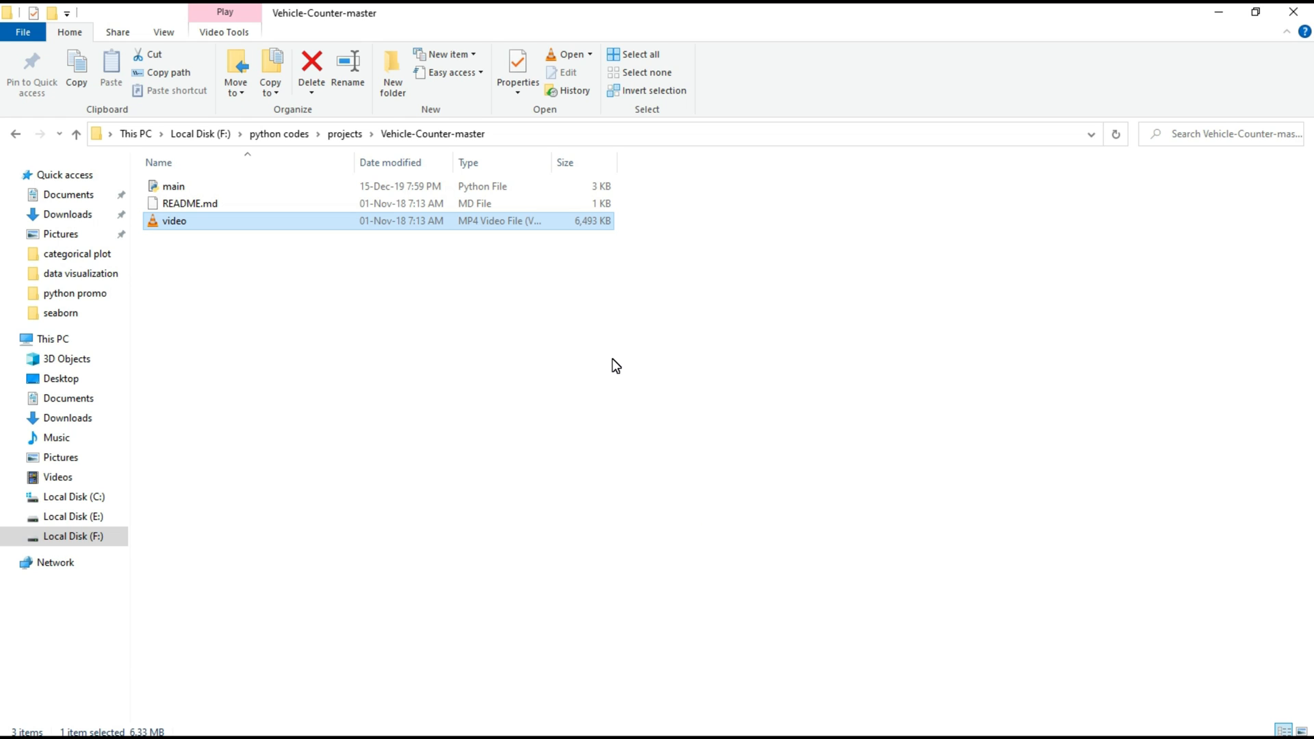
mouse_move(534, 342)
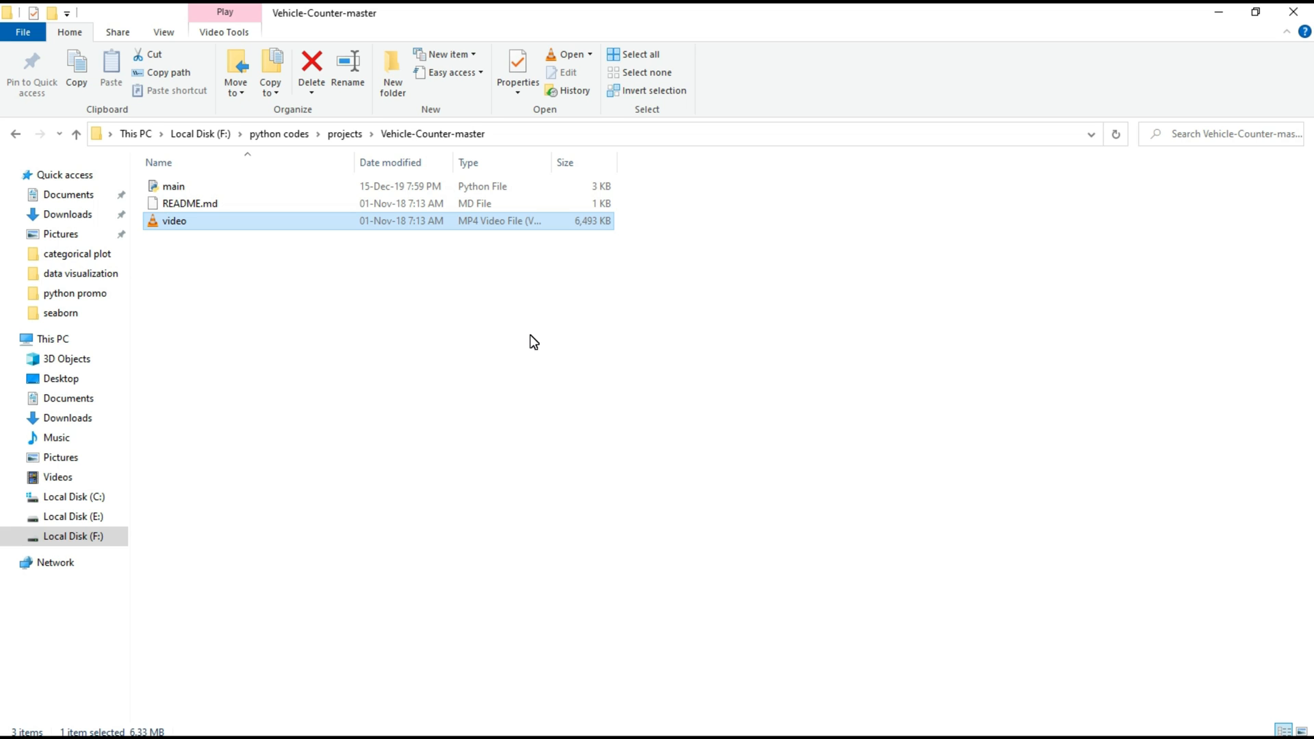
mouse_move(507, 265)
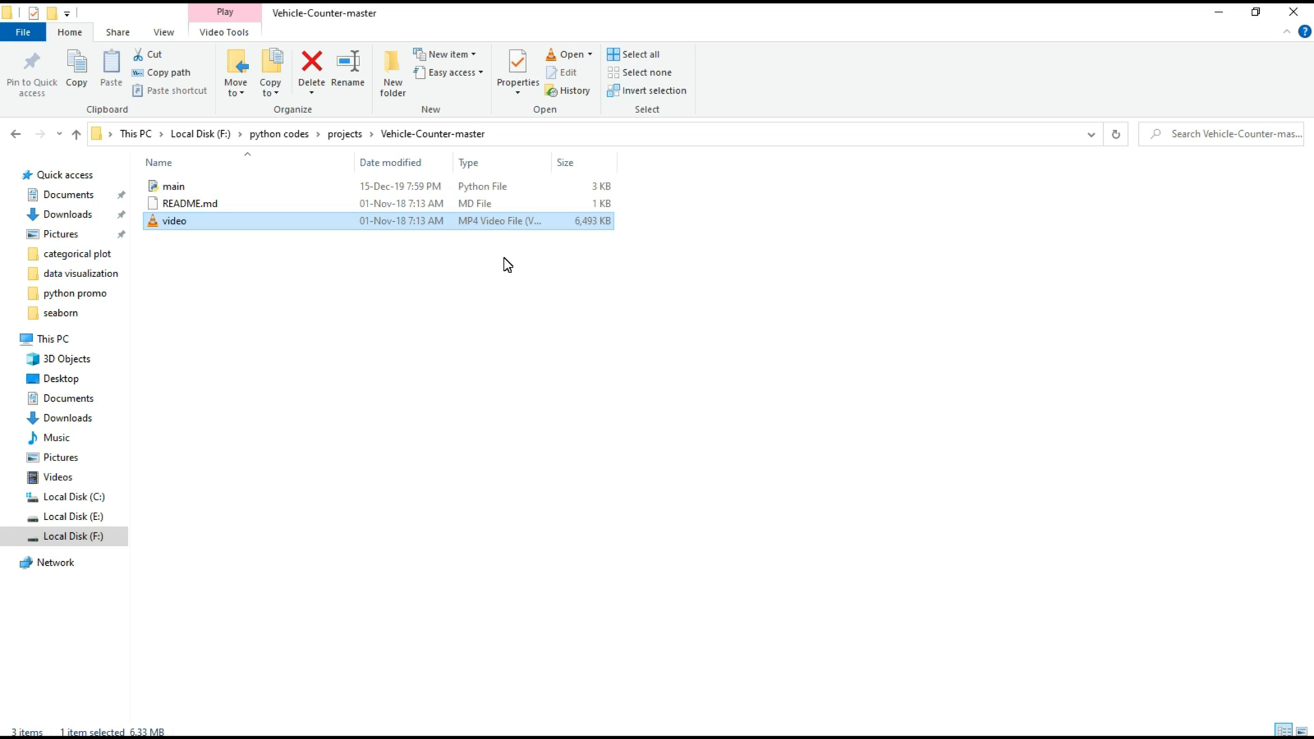
- Open main.py in IDLE, then bring up the Notepad module list and a Command Prompt
double_click(174, 220)
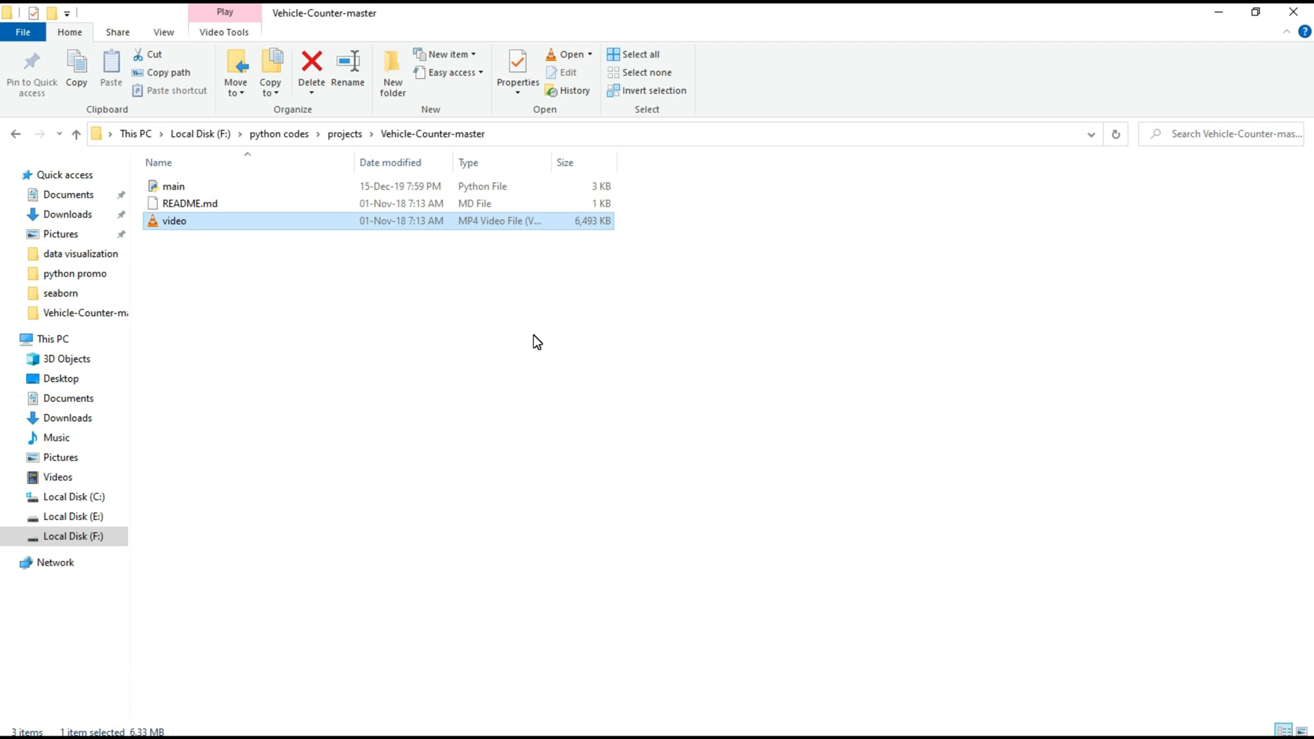
mouse_move(380, 422)
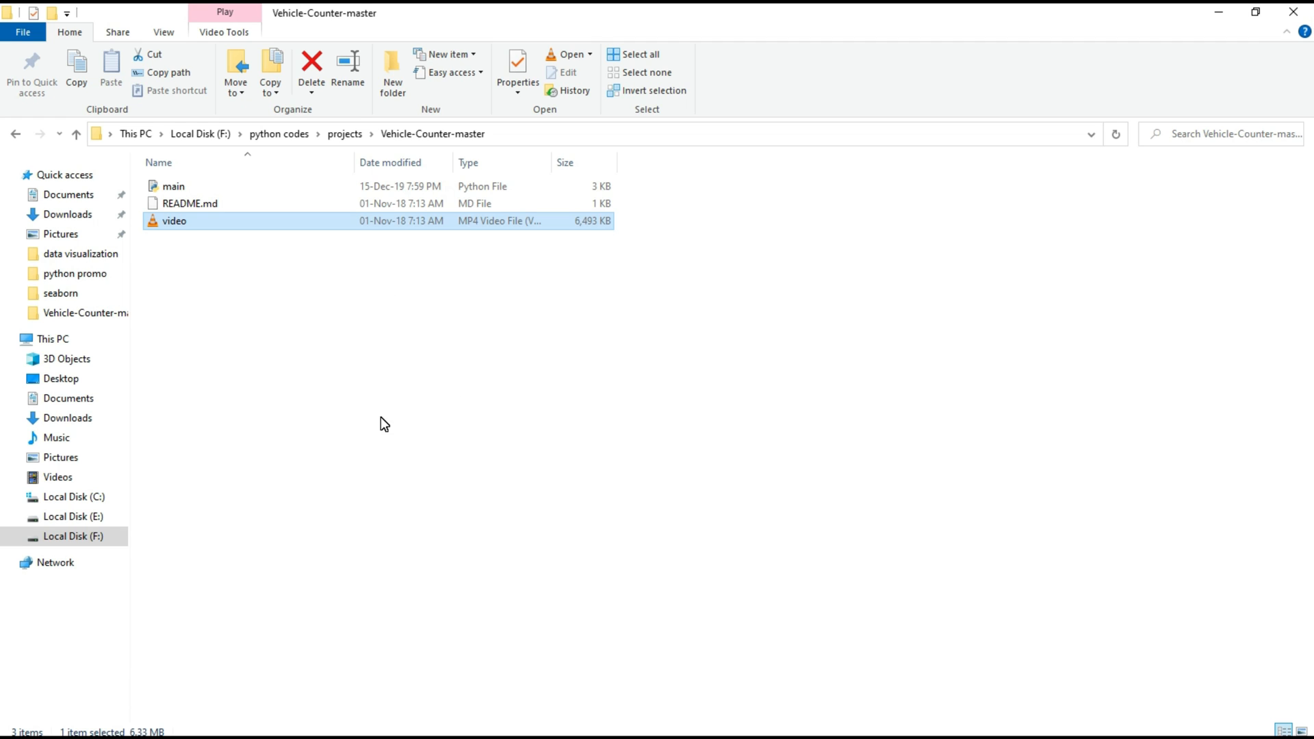
mouse_move(172, 499)
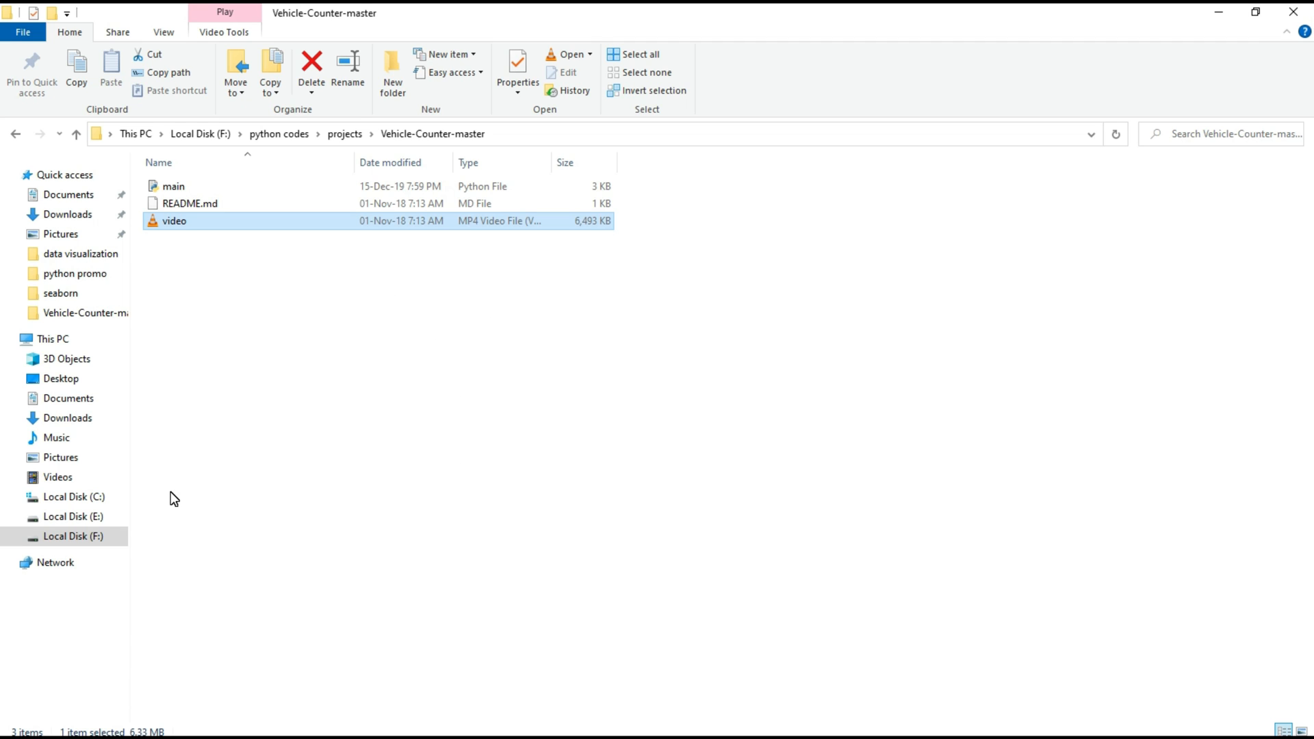
mouse_move(333, 231)
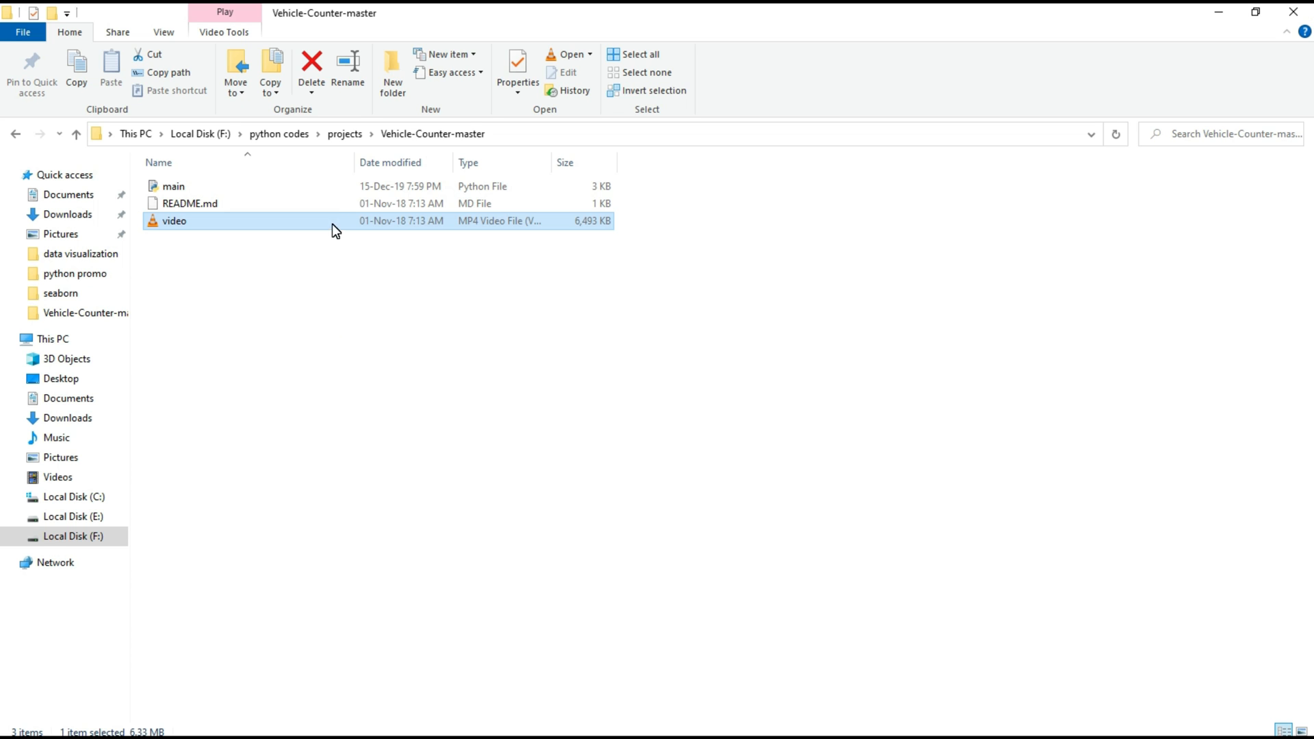
double_click(175, 186)
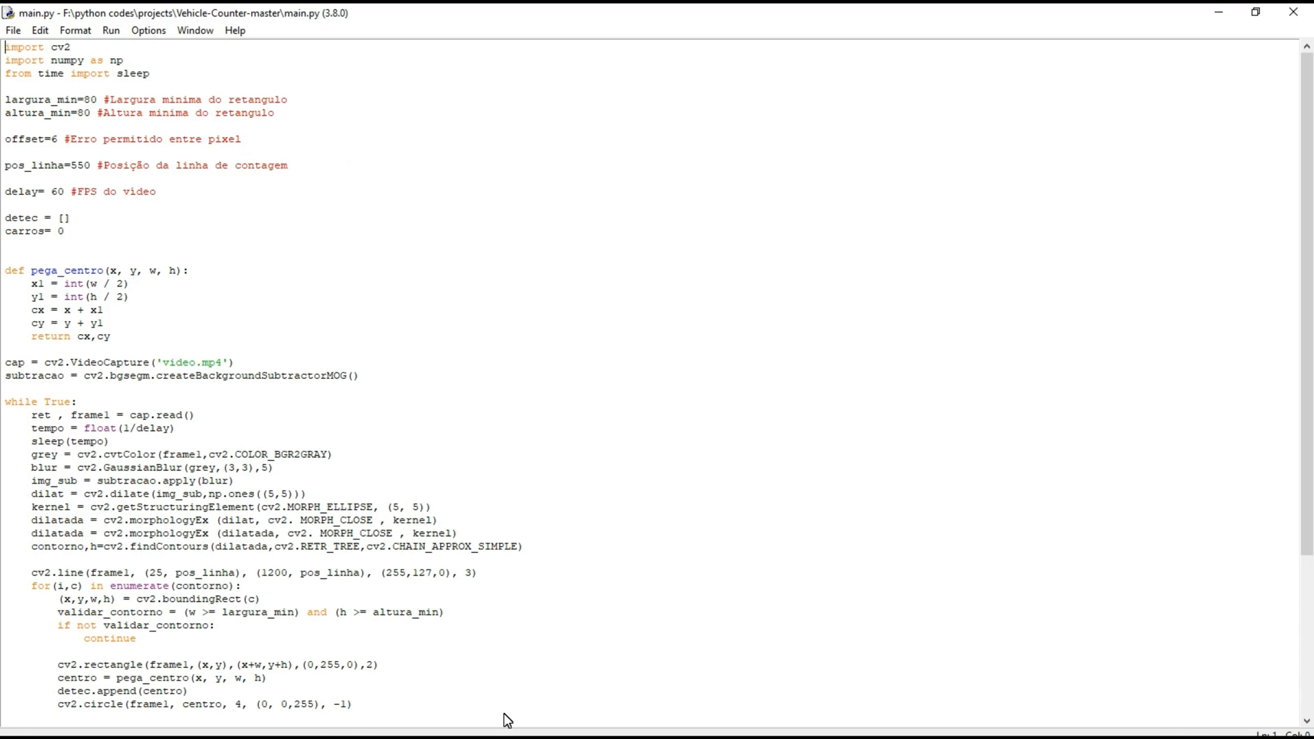
click(503, 728)
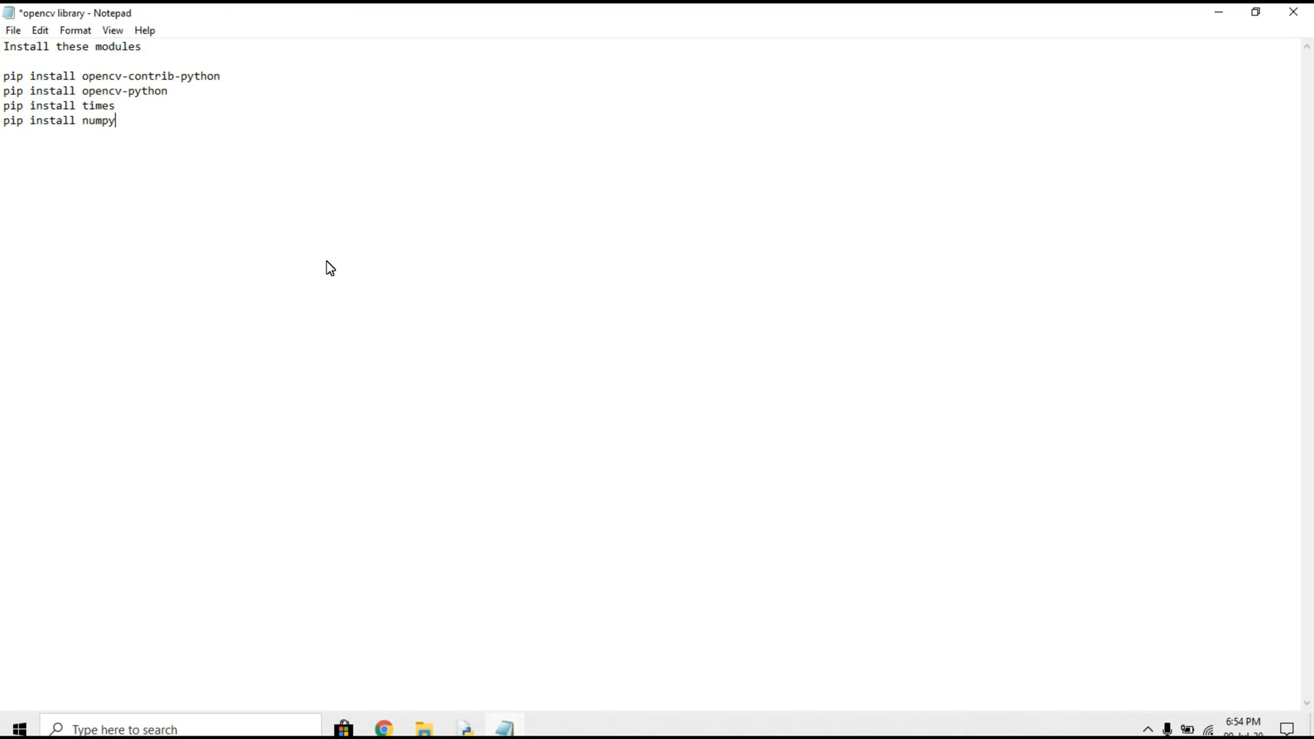
drag(4, 75, 113, 120)
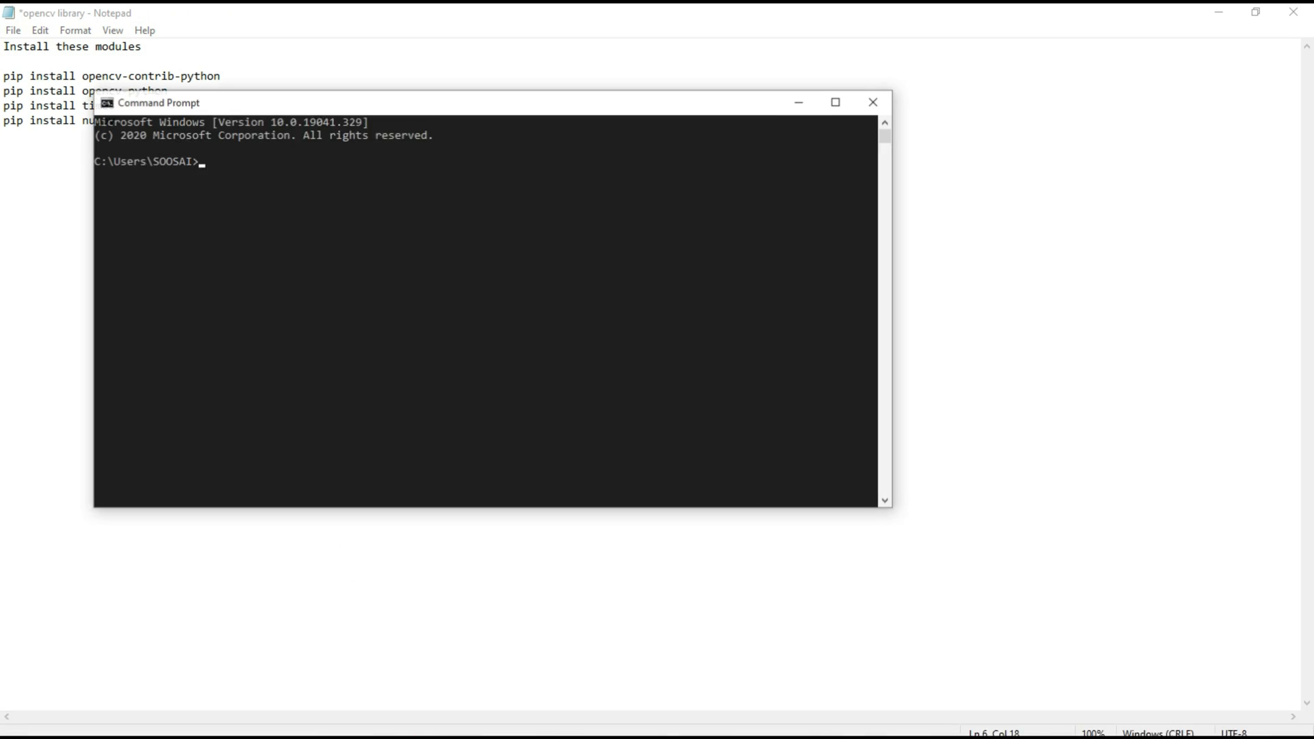
- Run 'pip install opencv-contrib-python' in Command Prompt; requirement already satisfied
click(835, 101)
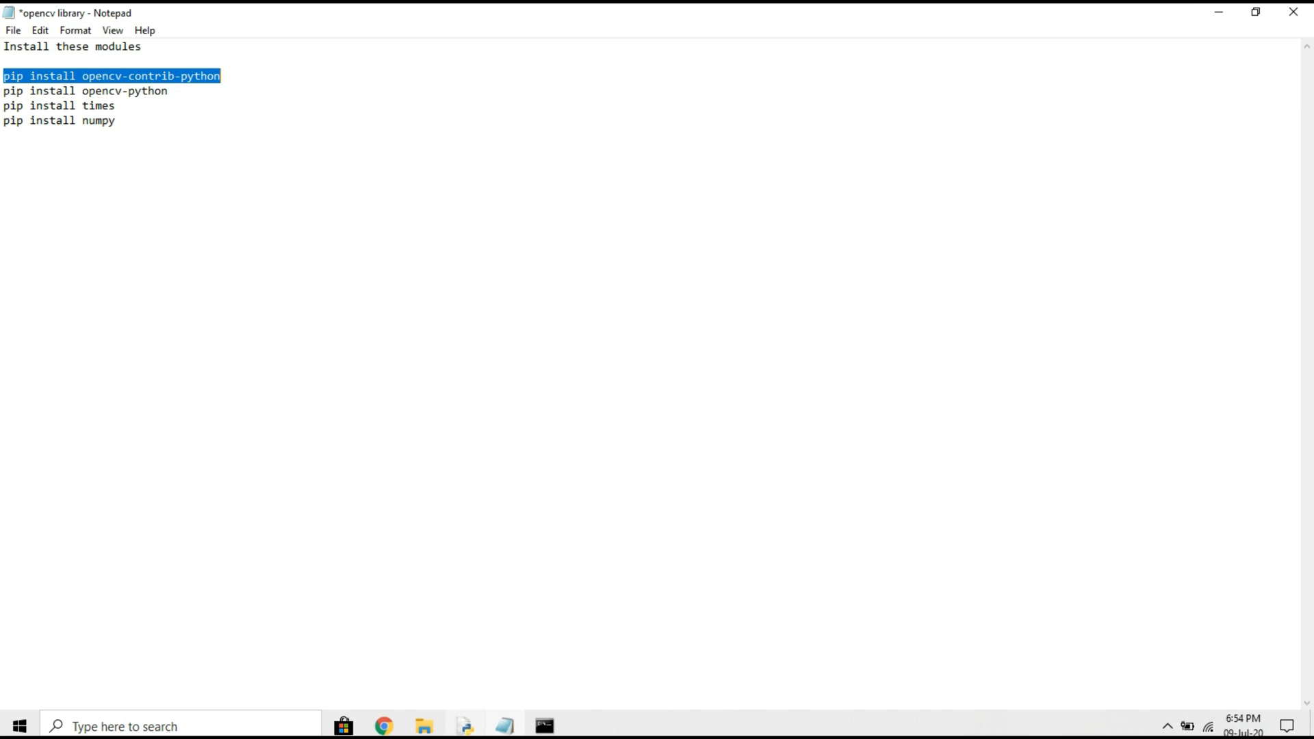
click(543, 725)
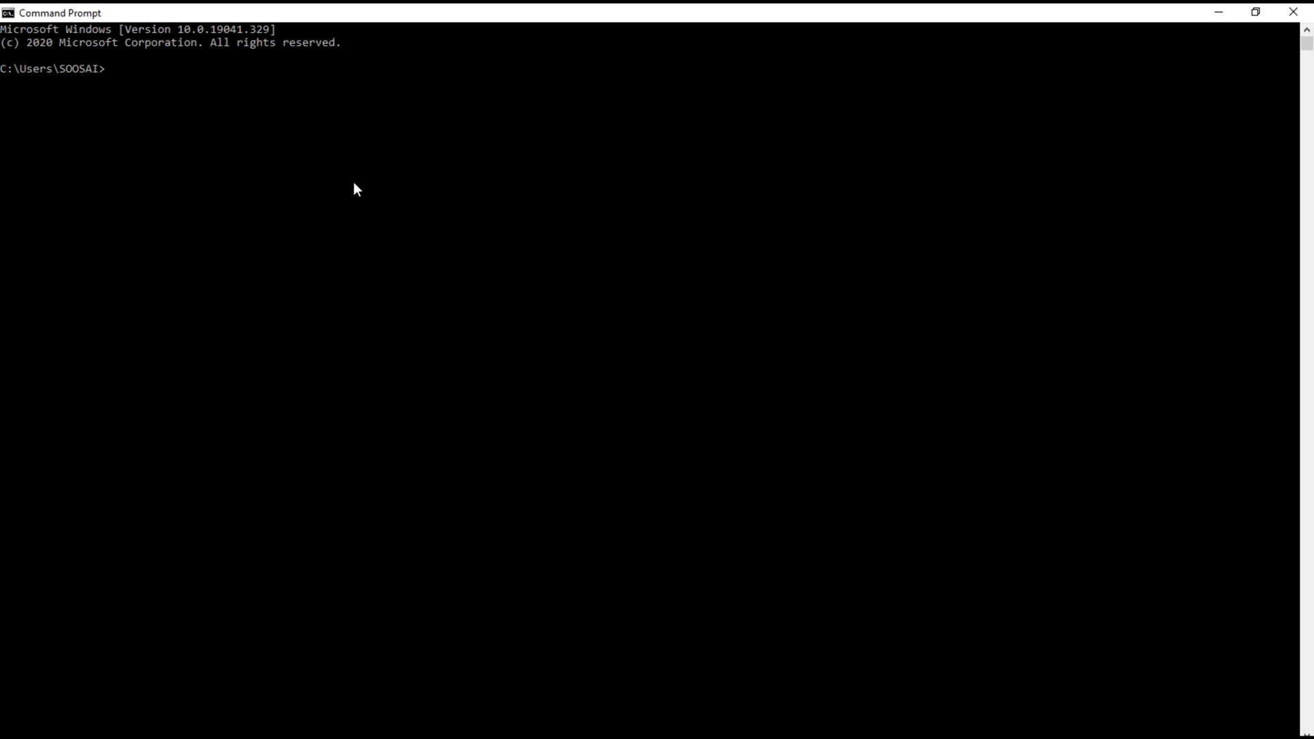
text(pip install opencv-contrib-python)
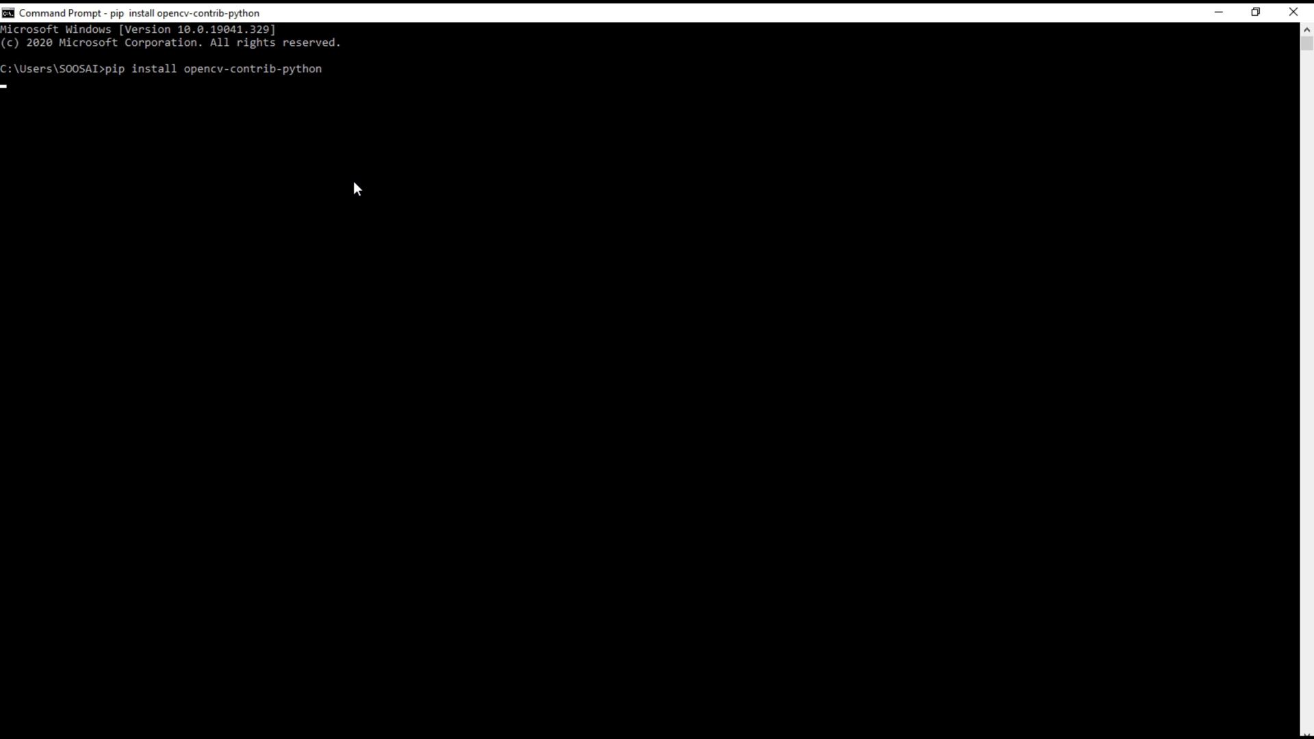
key(Return)
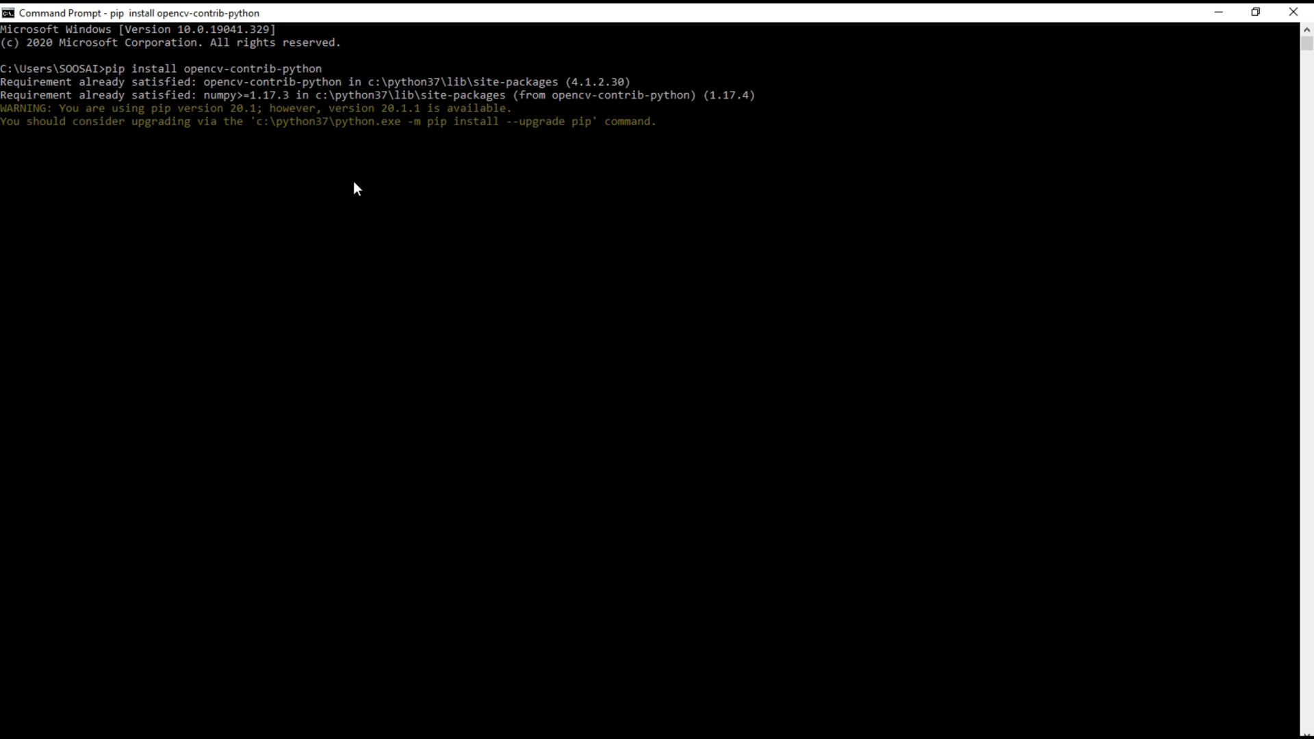
key(Return)
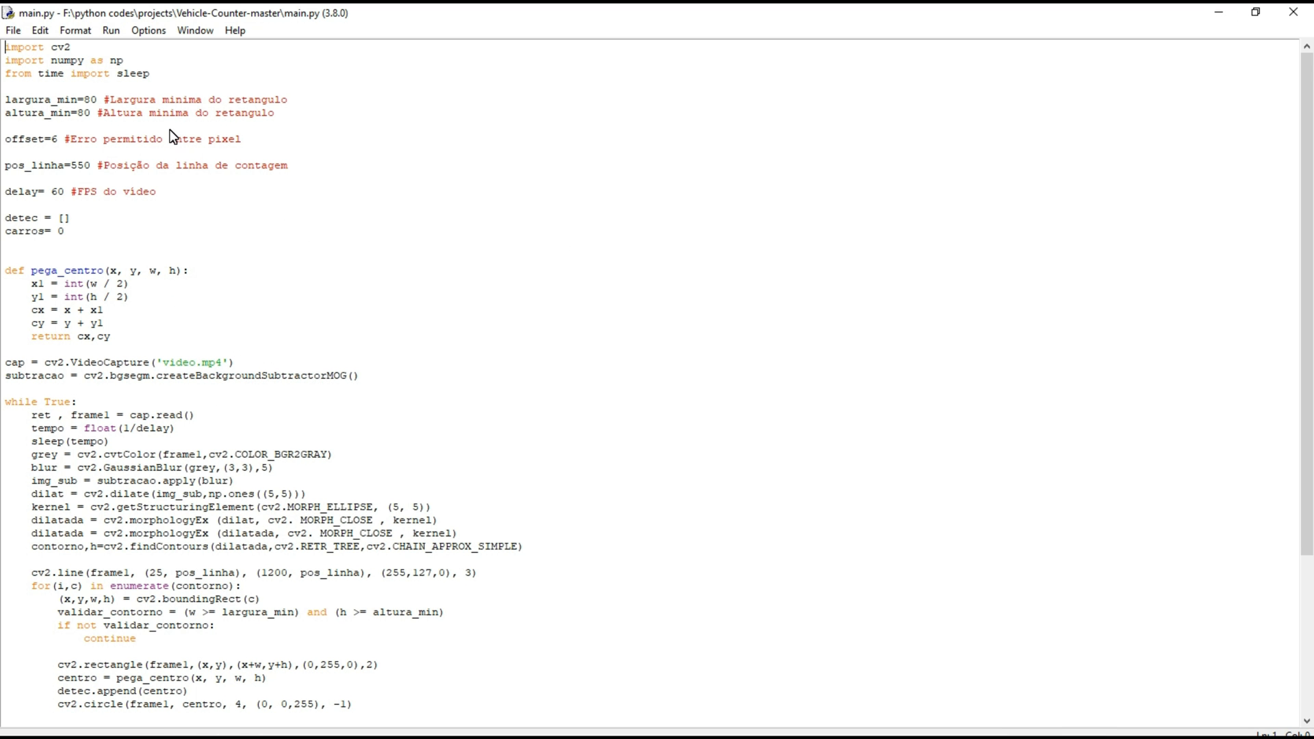
mouse_move(328, 187)
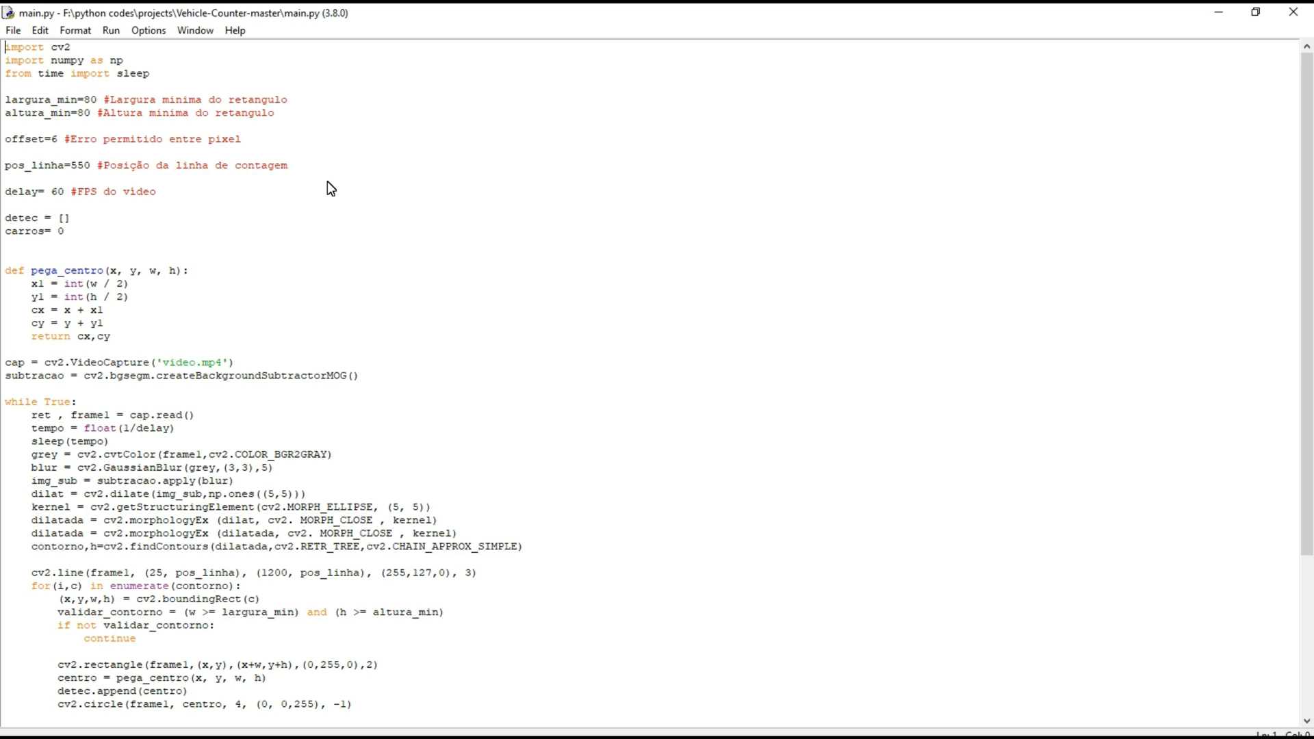
mouse_move(798, 143)
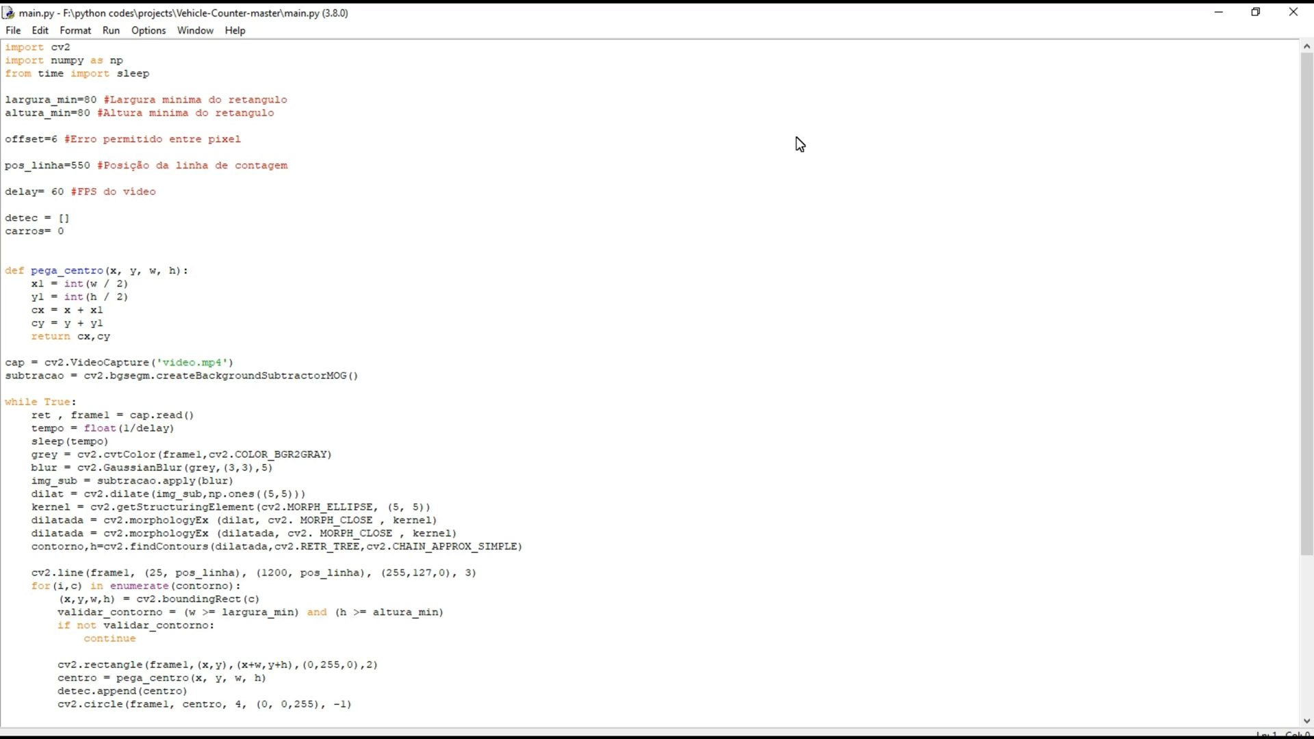
mouse_move(1218, 11)
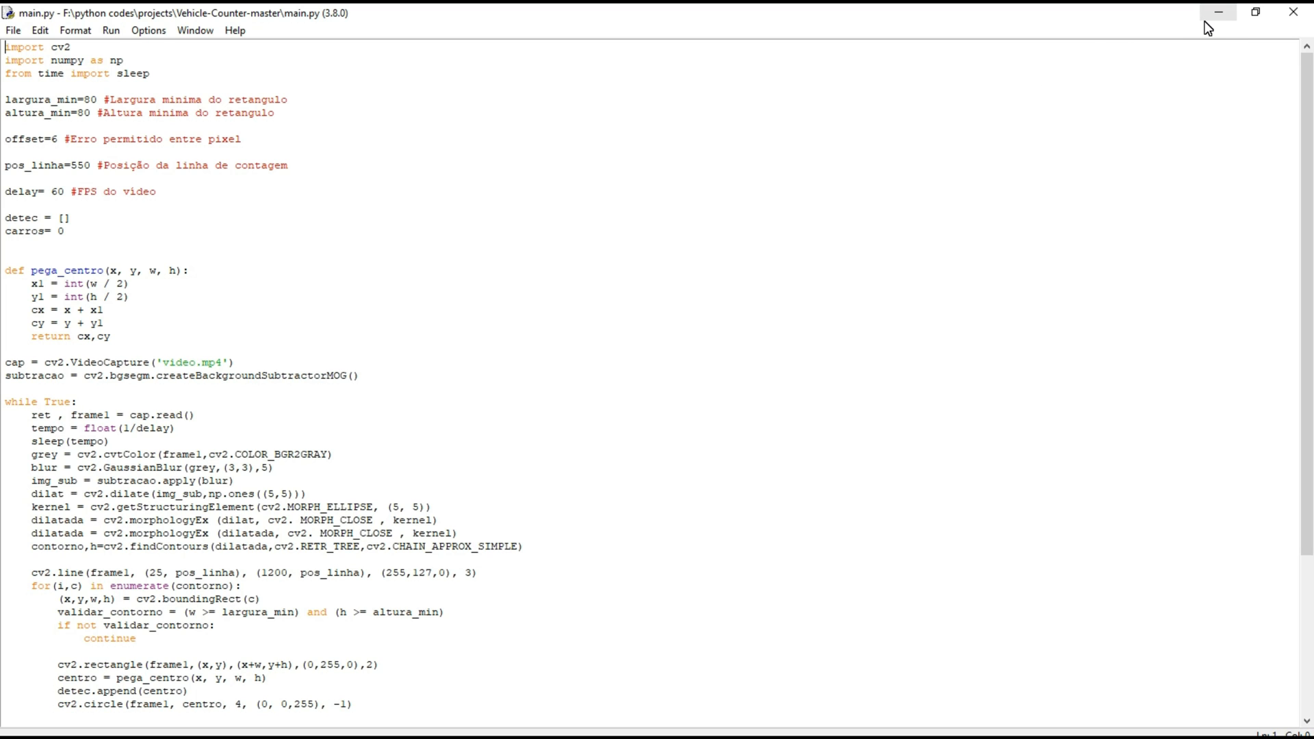
mouse_move(1217, 13)
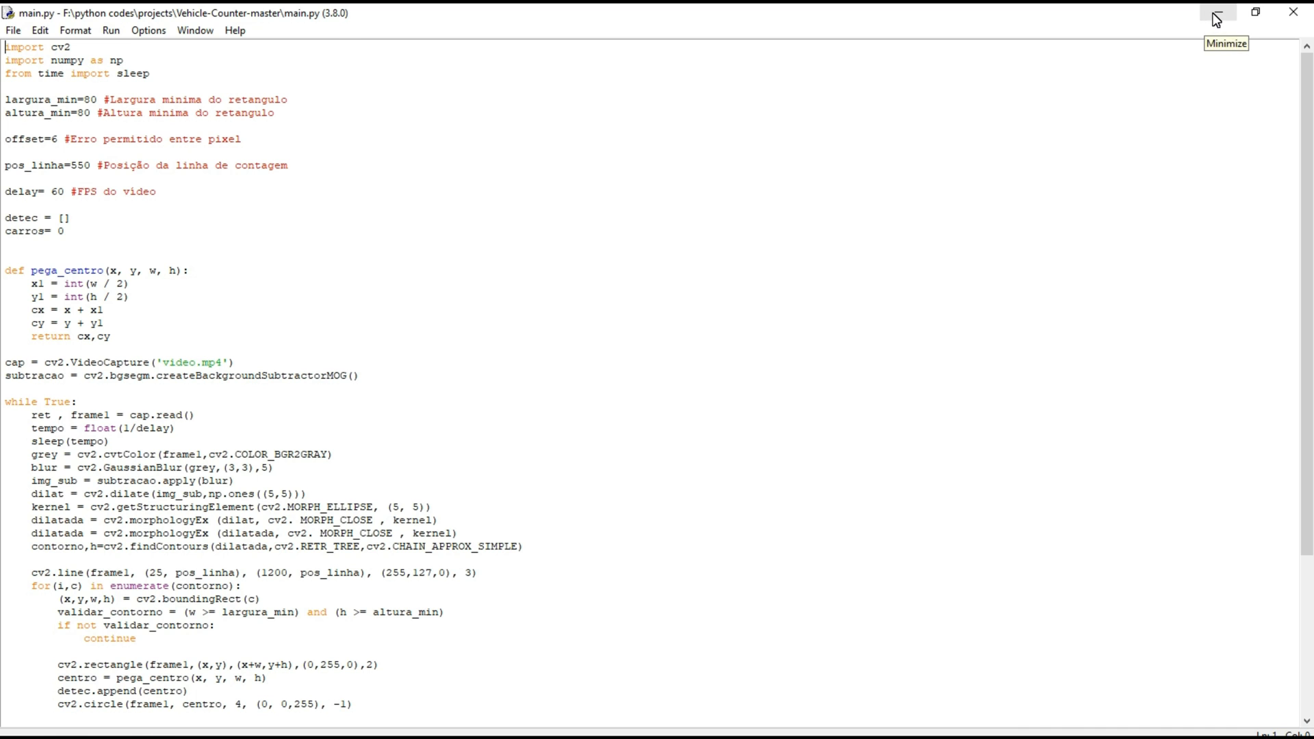
- Minimize the main.py editor to reveal the Vehicle-Counter-master folder contents
click(1213, 19)
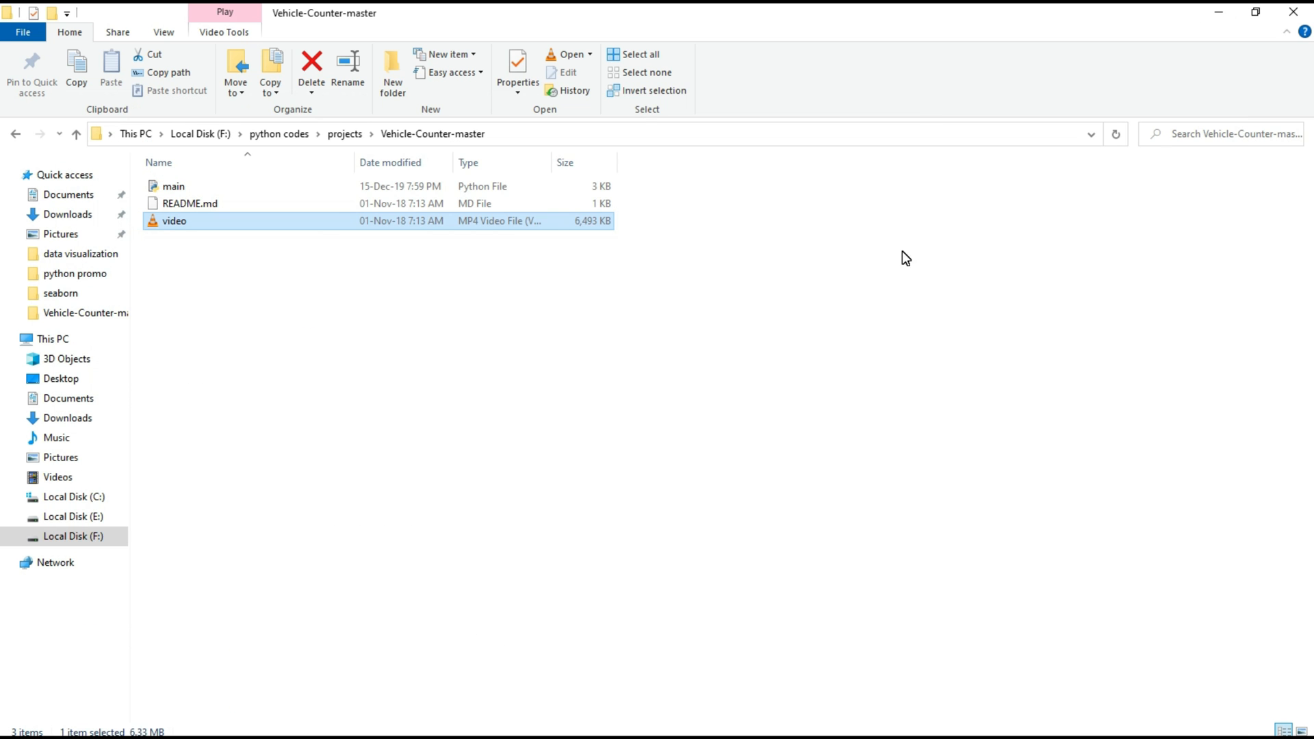
mouse_move(432, 134)
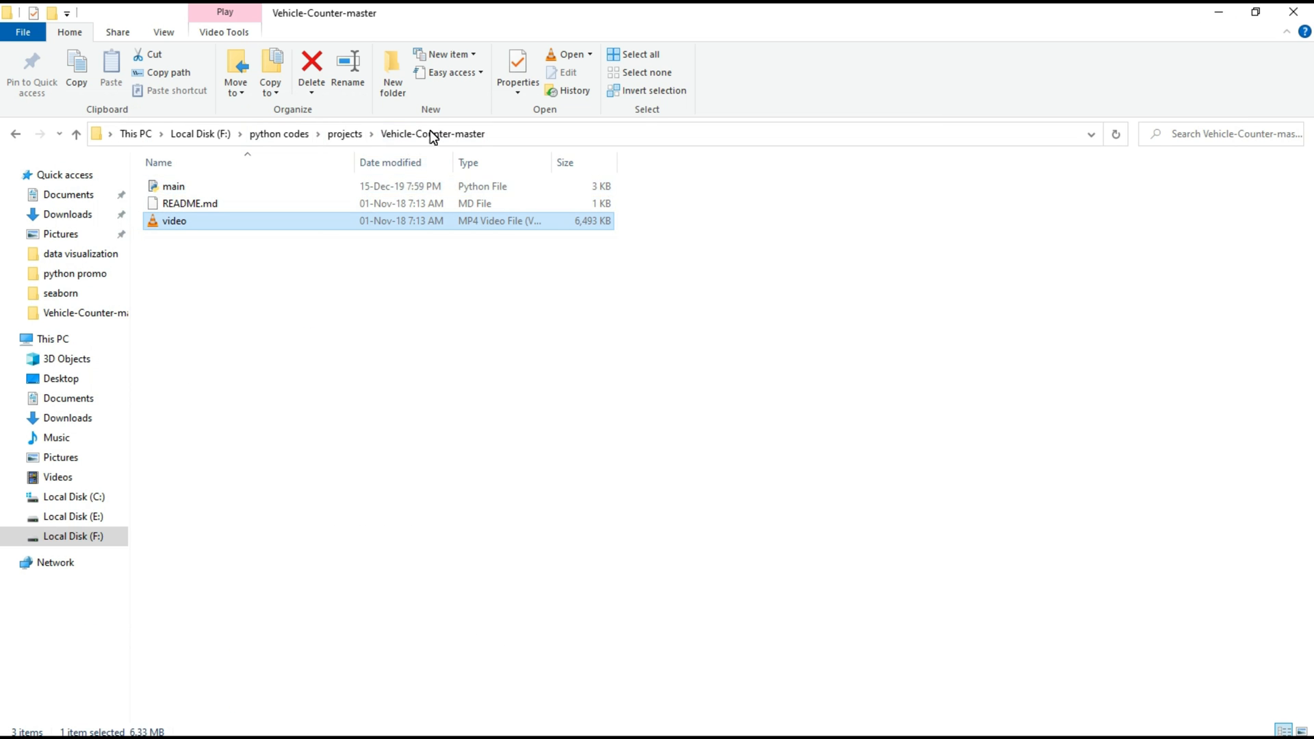
mouse_move(424, 300)
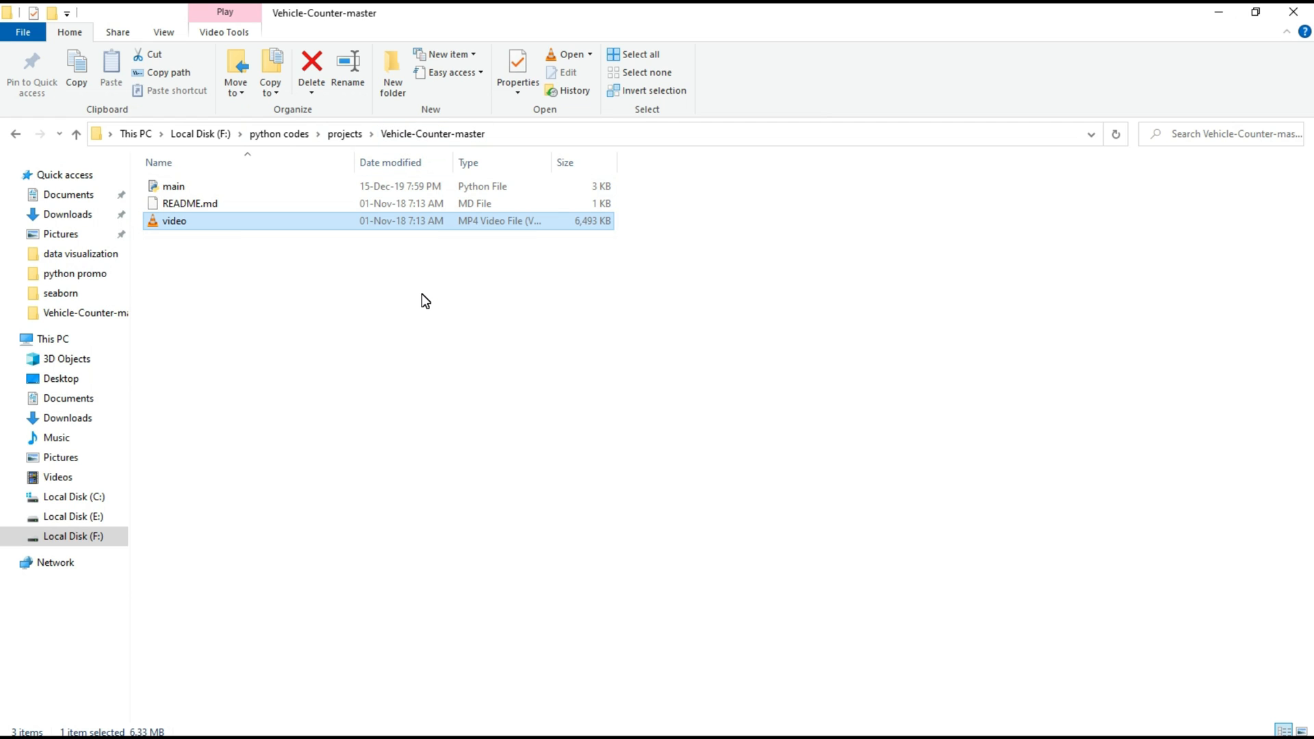
mouse_move(514, 284)
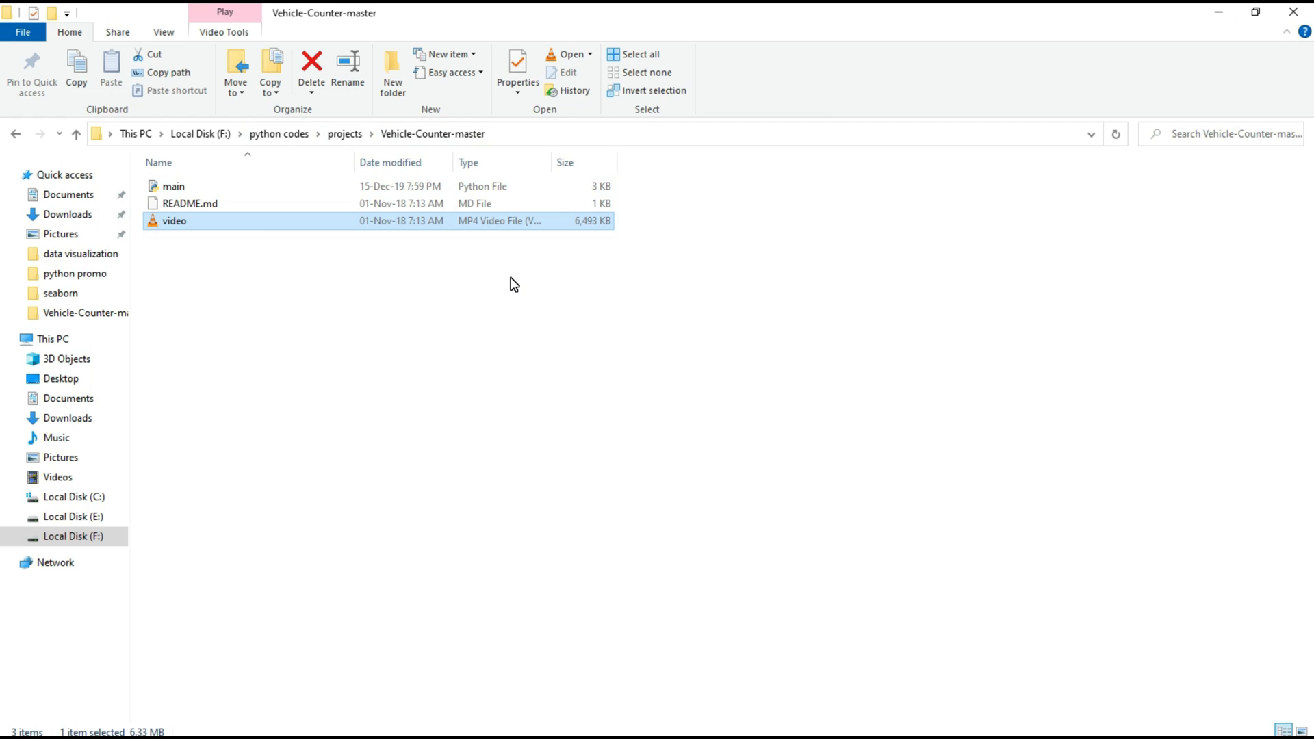
mouse_move(457, 258)
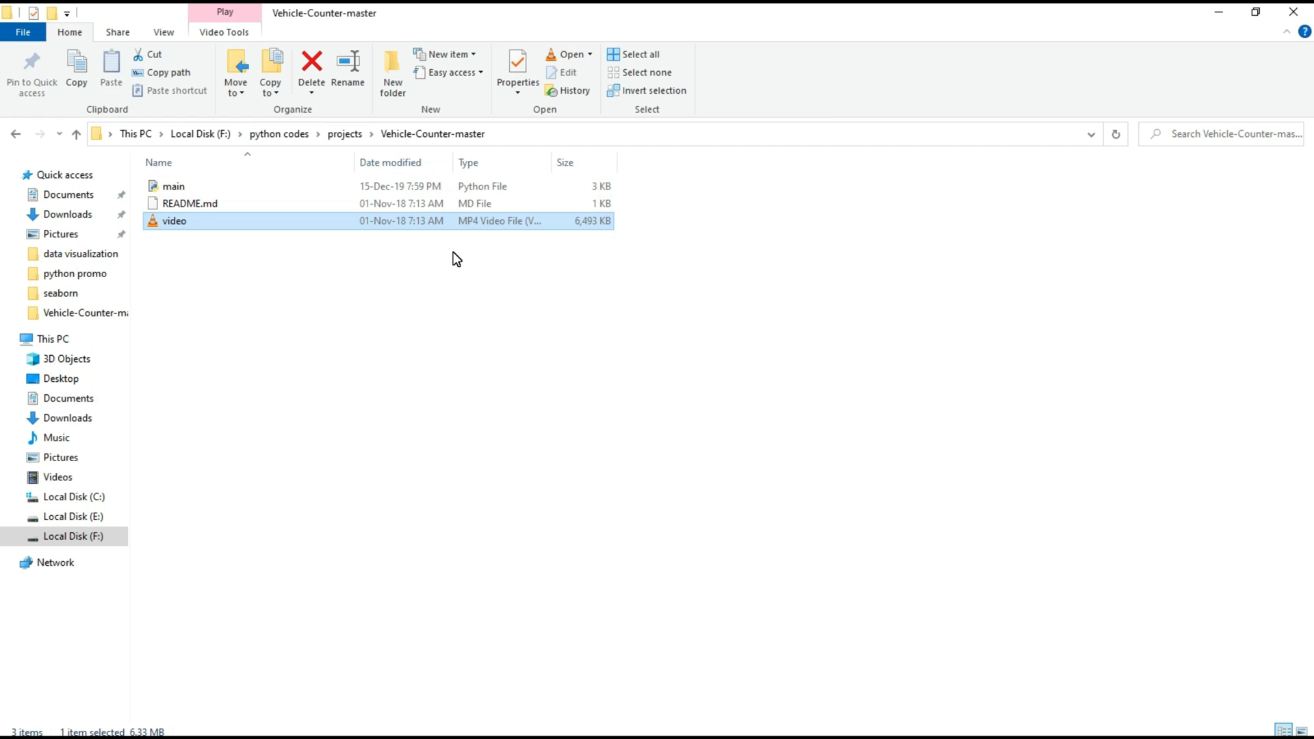
mouse_move(442, 235)
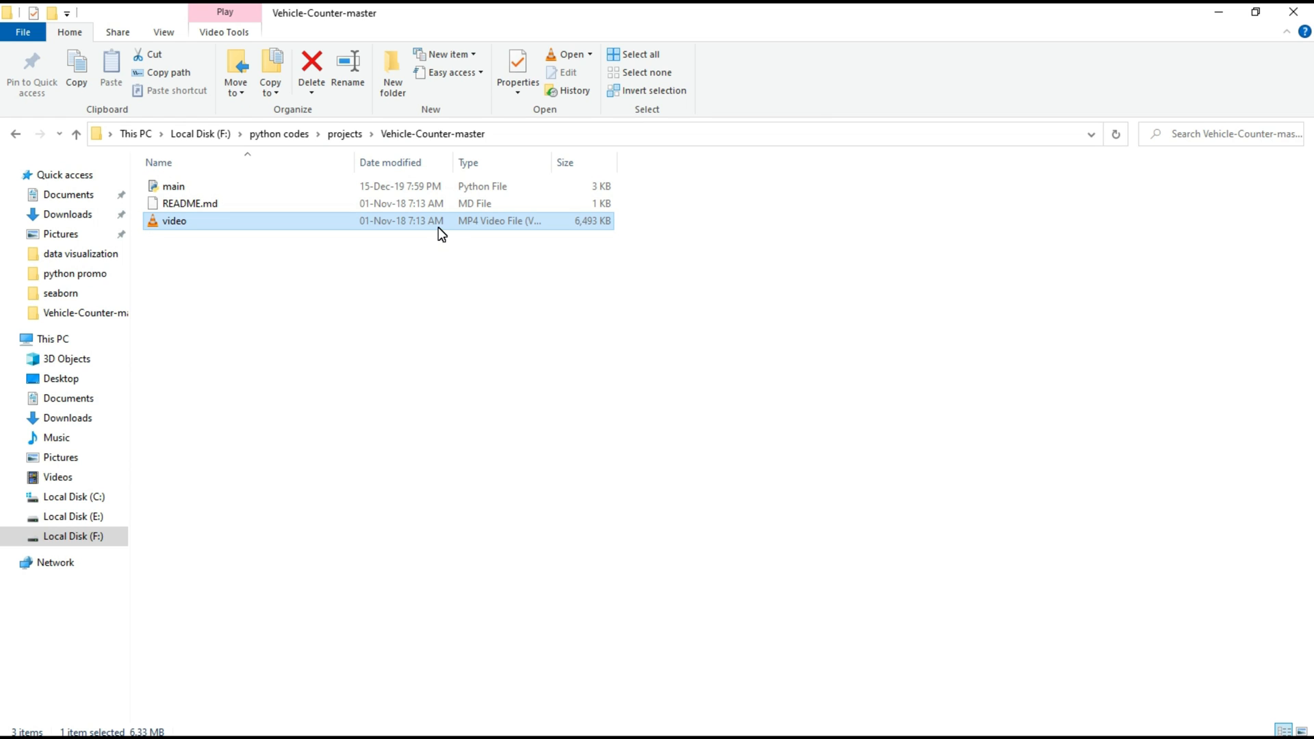
mouse_move(478, 727)
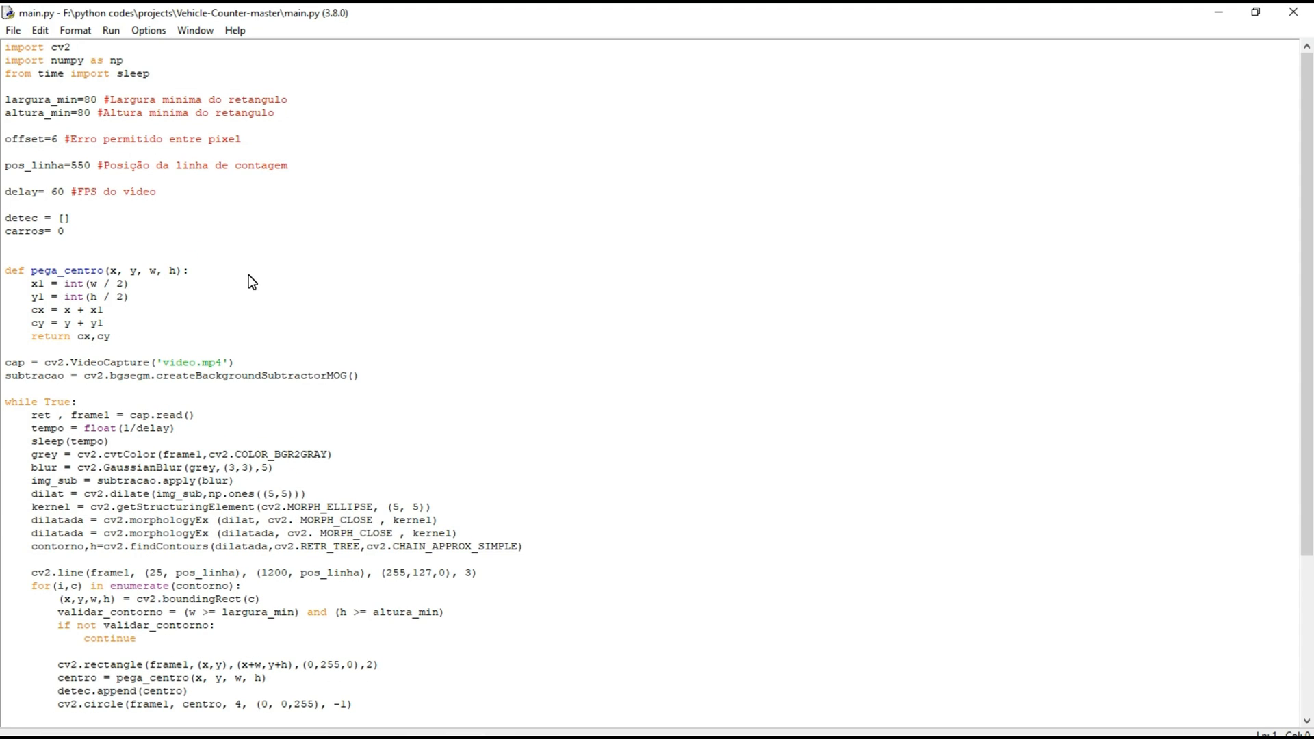
scroll(down, 3)
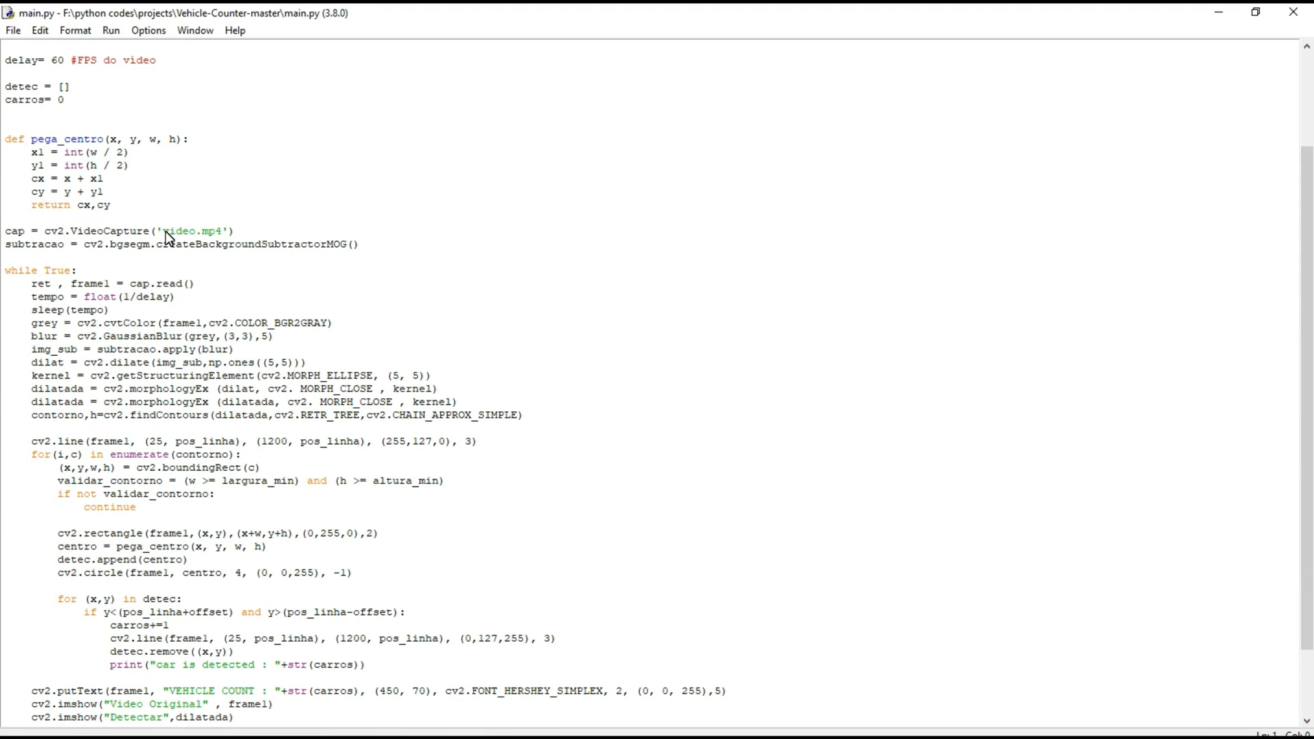
double_click(189, 231)
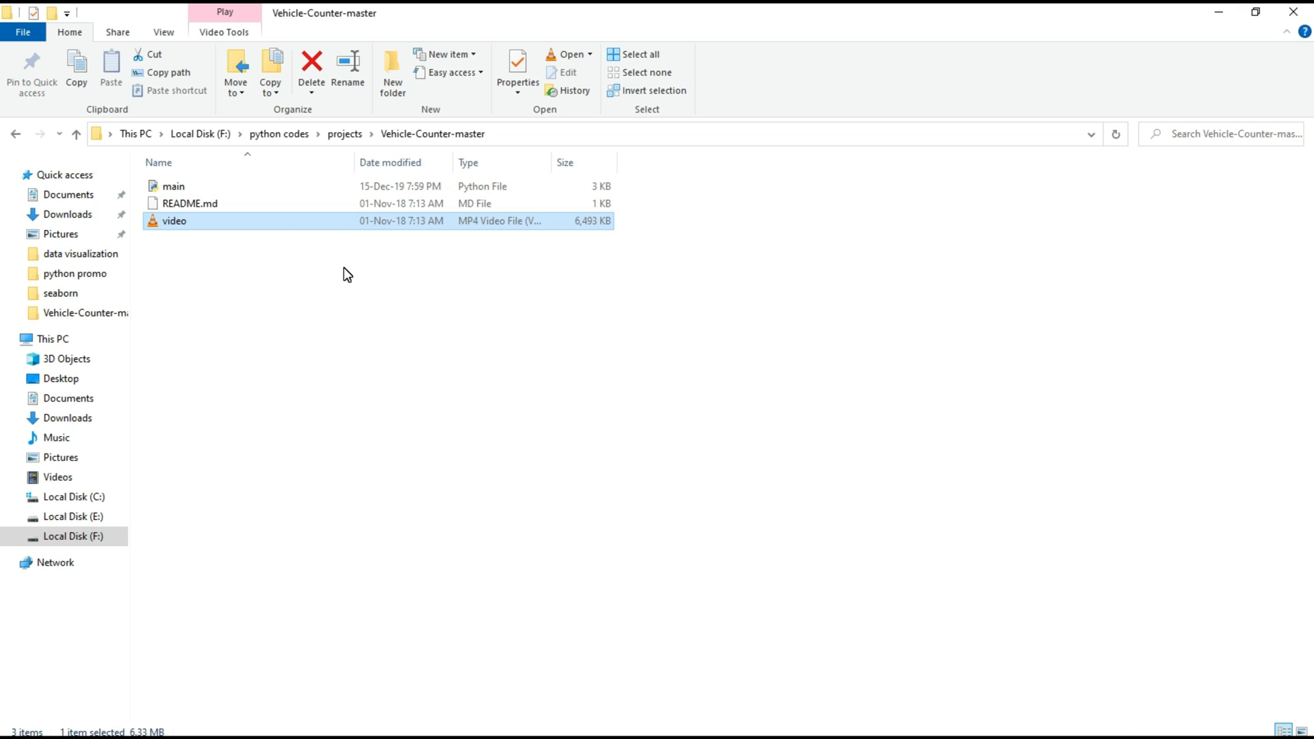
mouse_move(333, 207)
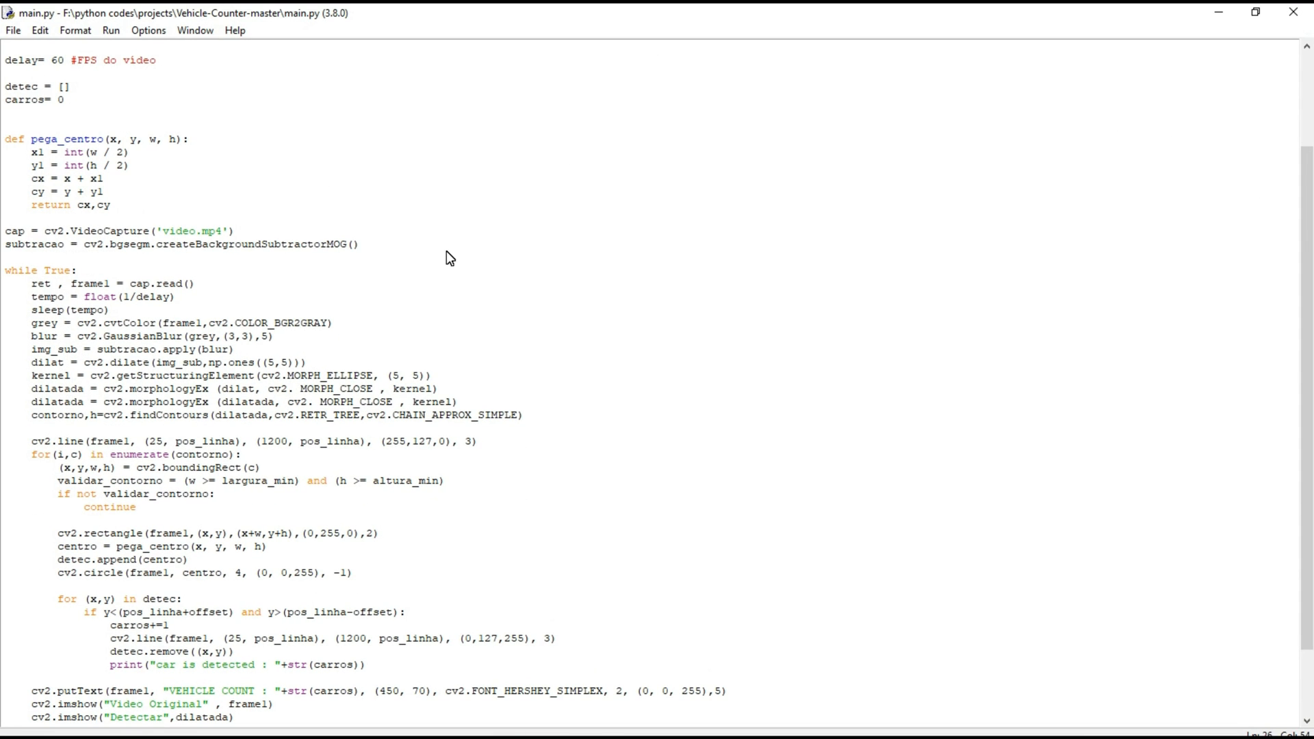
scroll(up, 3)
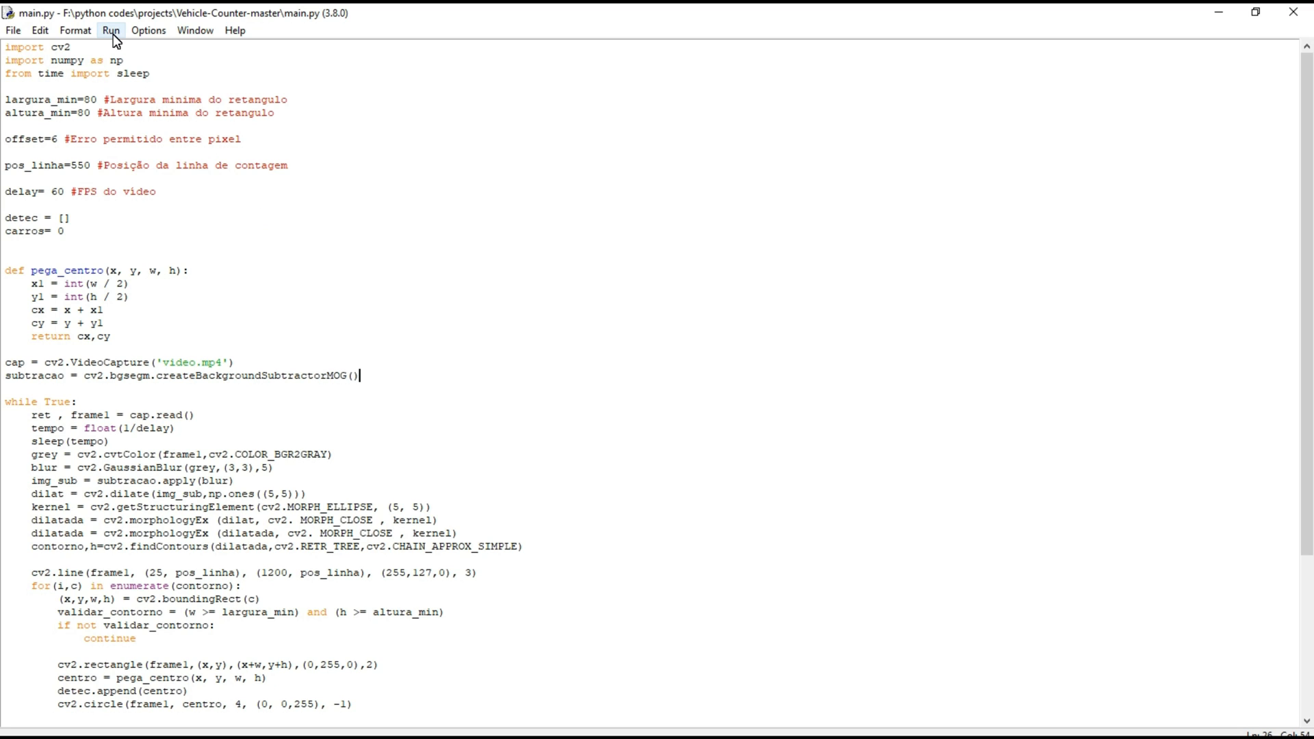
- Run main.py via Run Module and maximize the Python 3.8.0 Shell window
click(111, 30)
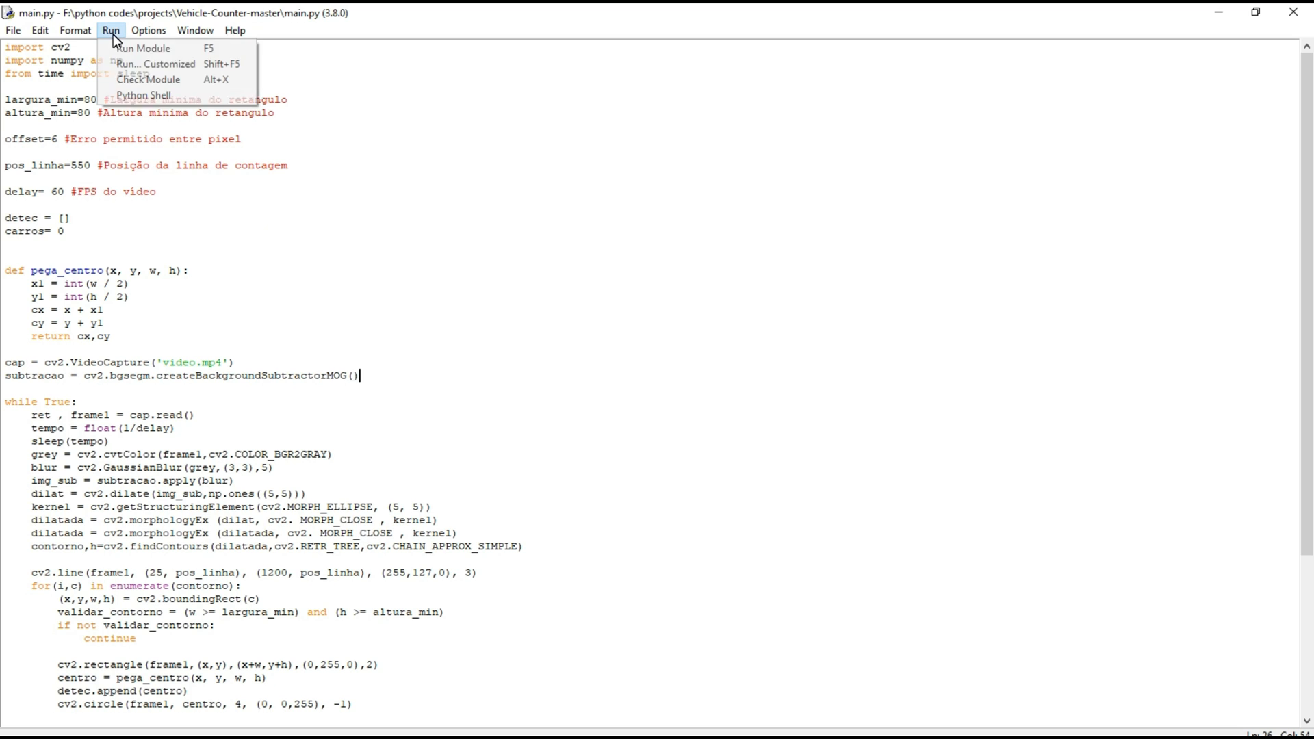
mouse_move(143, 48)
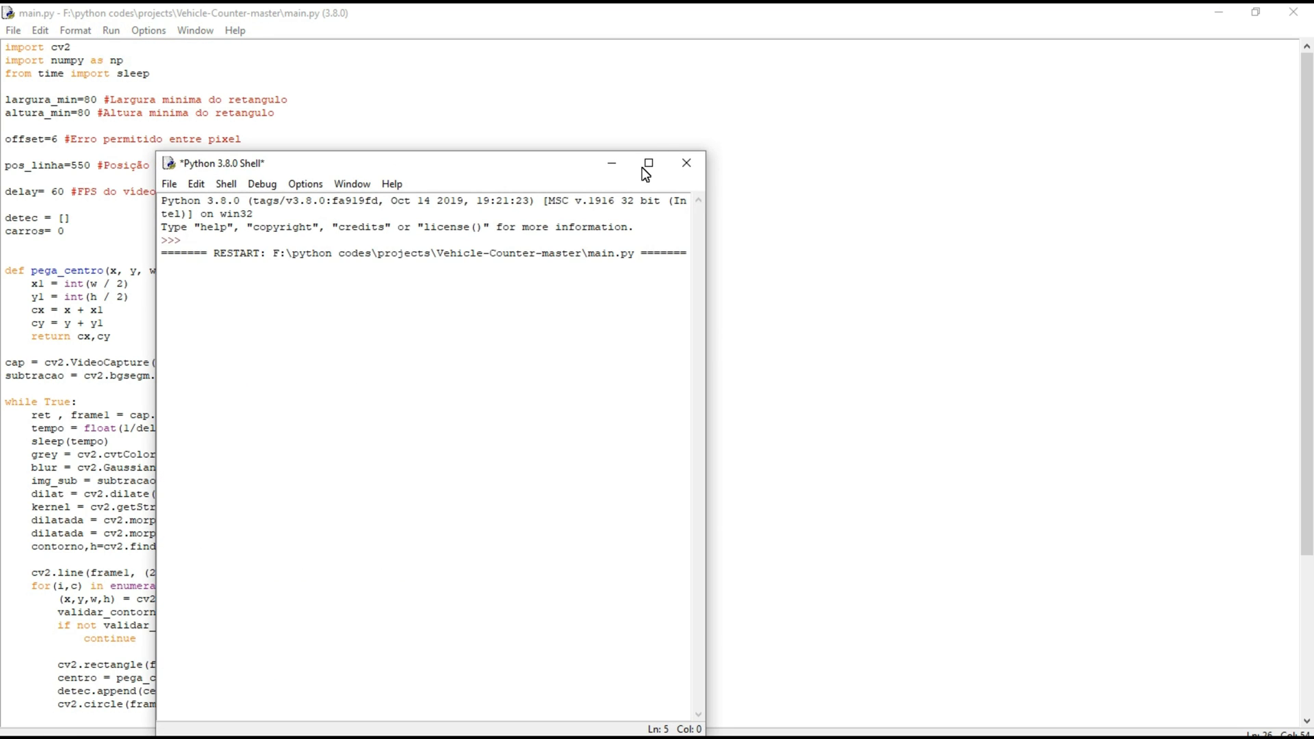
click(647, 163)
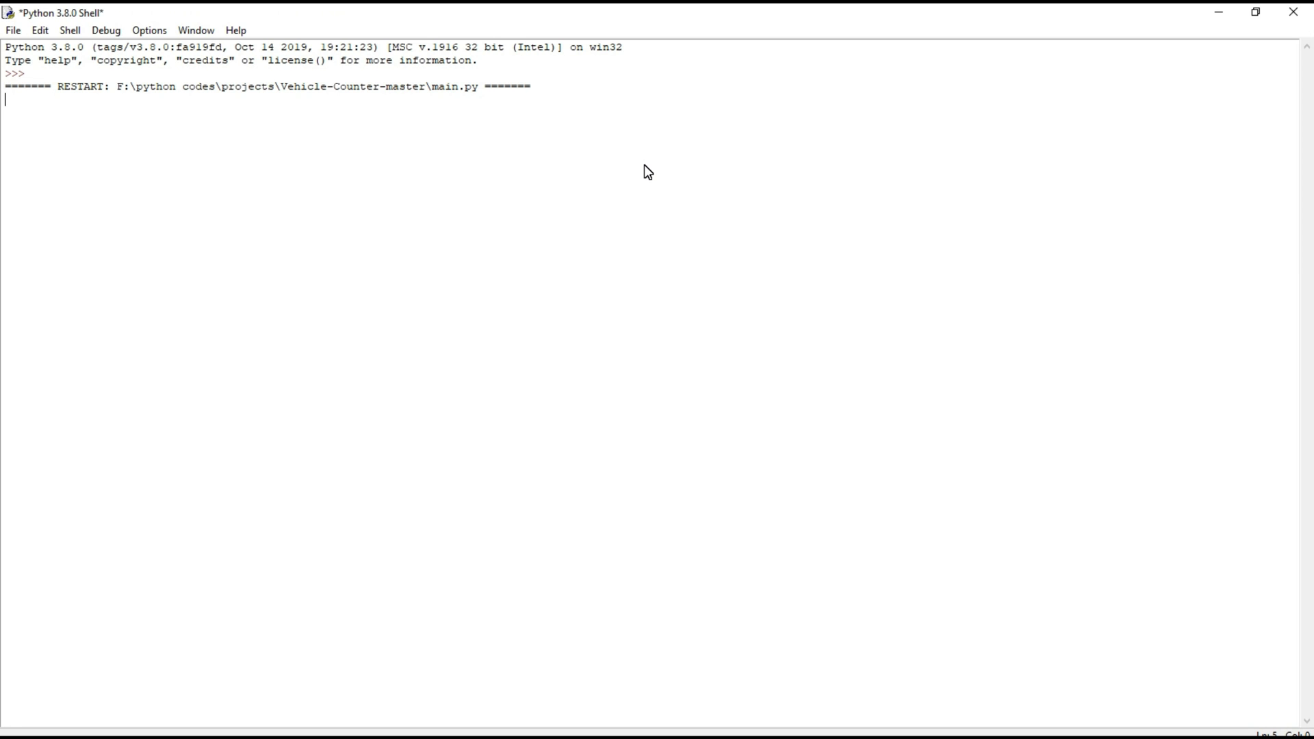
mouse_move(616, 731)
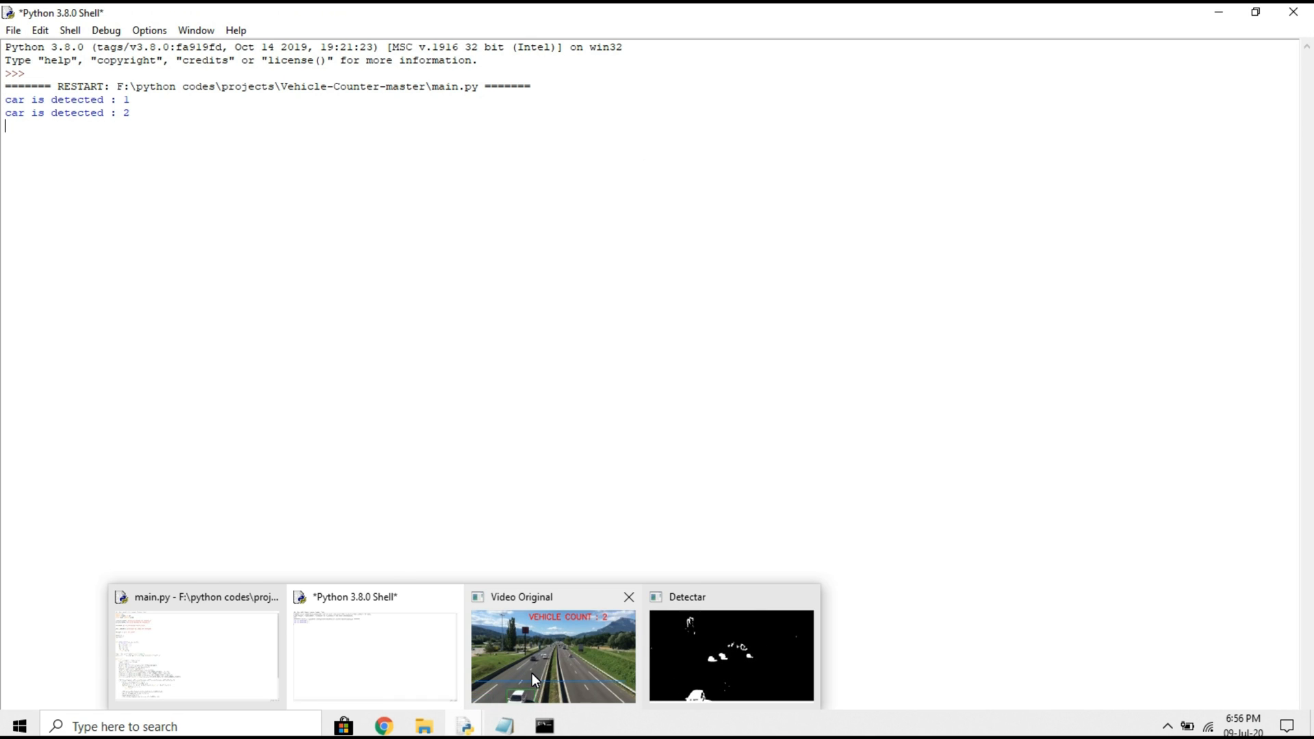
- Watch the Video Original window count to 18 vehicles, then show the Detectar mask window
click(551, 654)
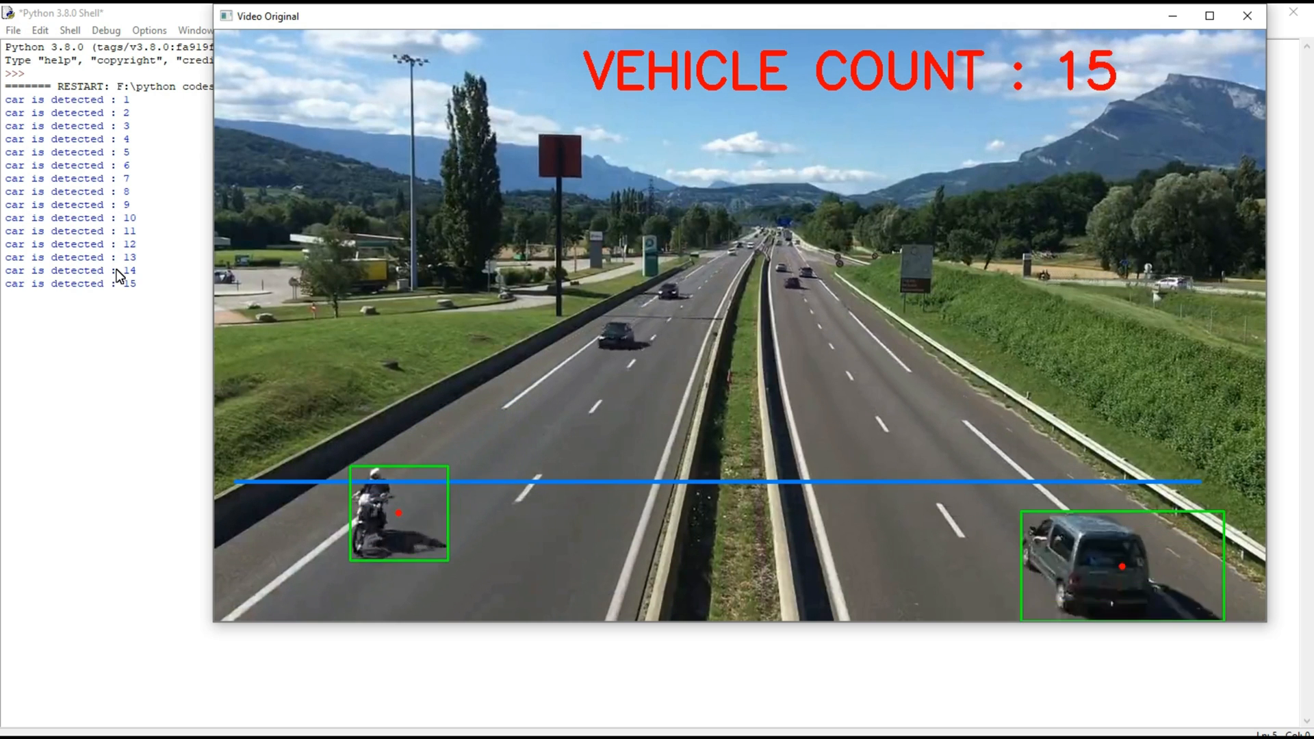
mouse_move(463, 725)
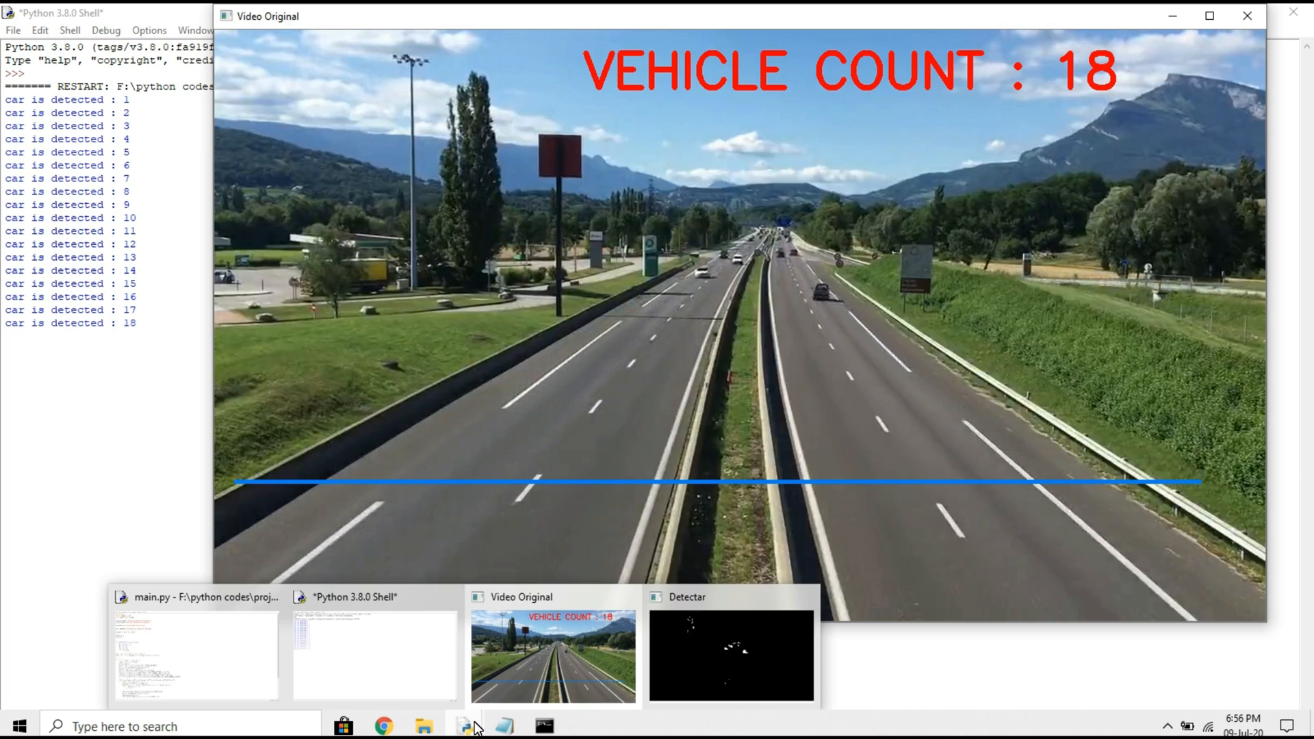
click(730, 653)
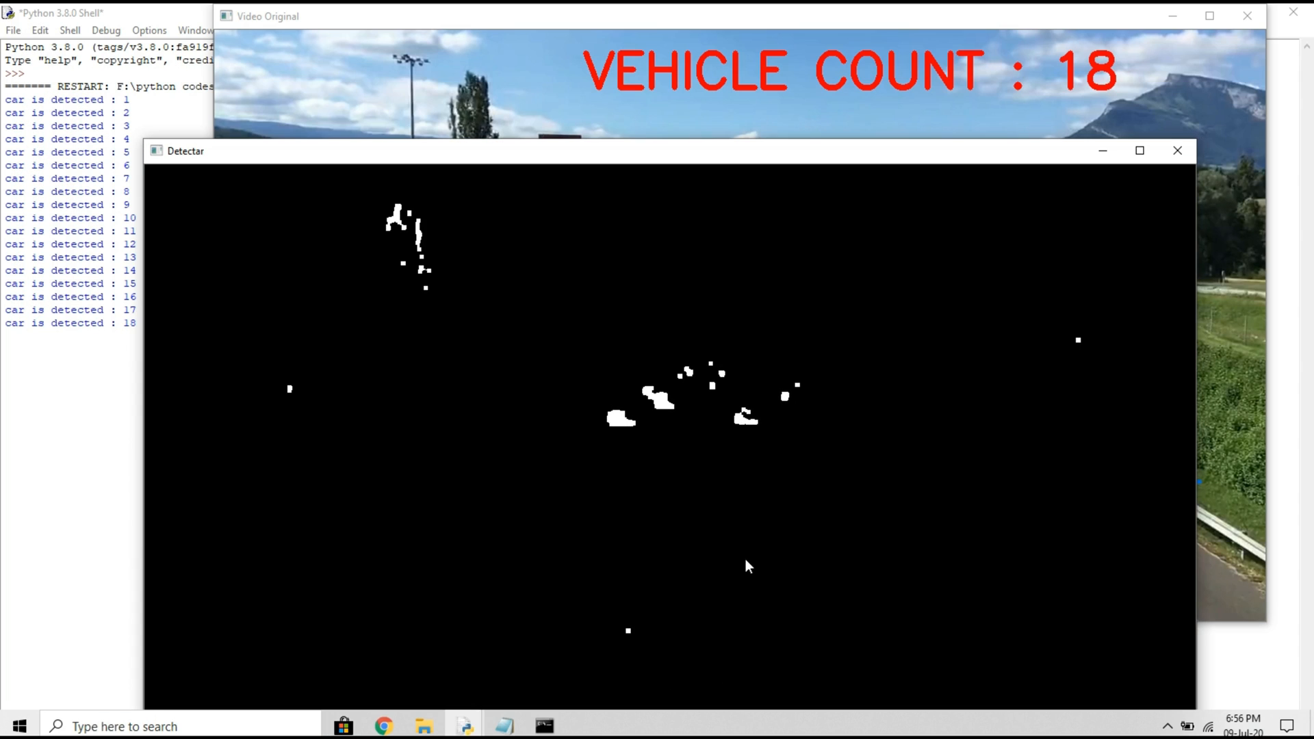